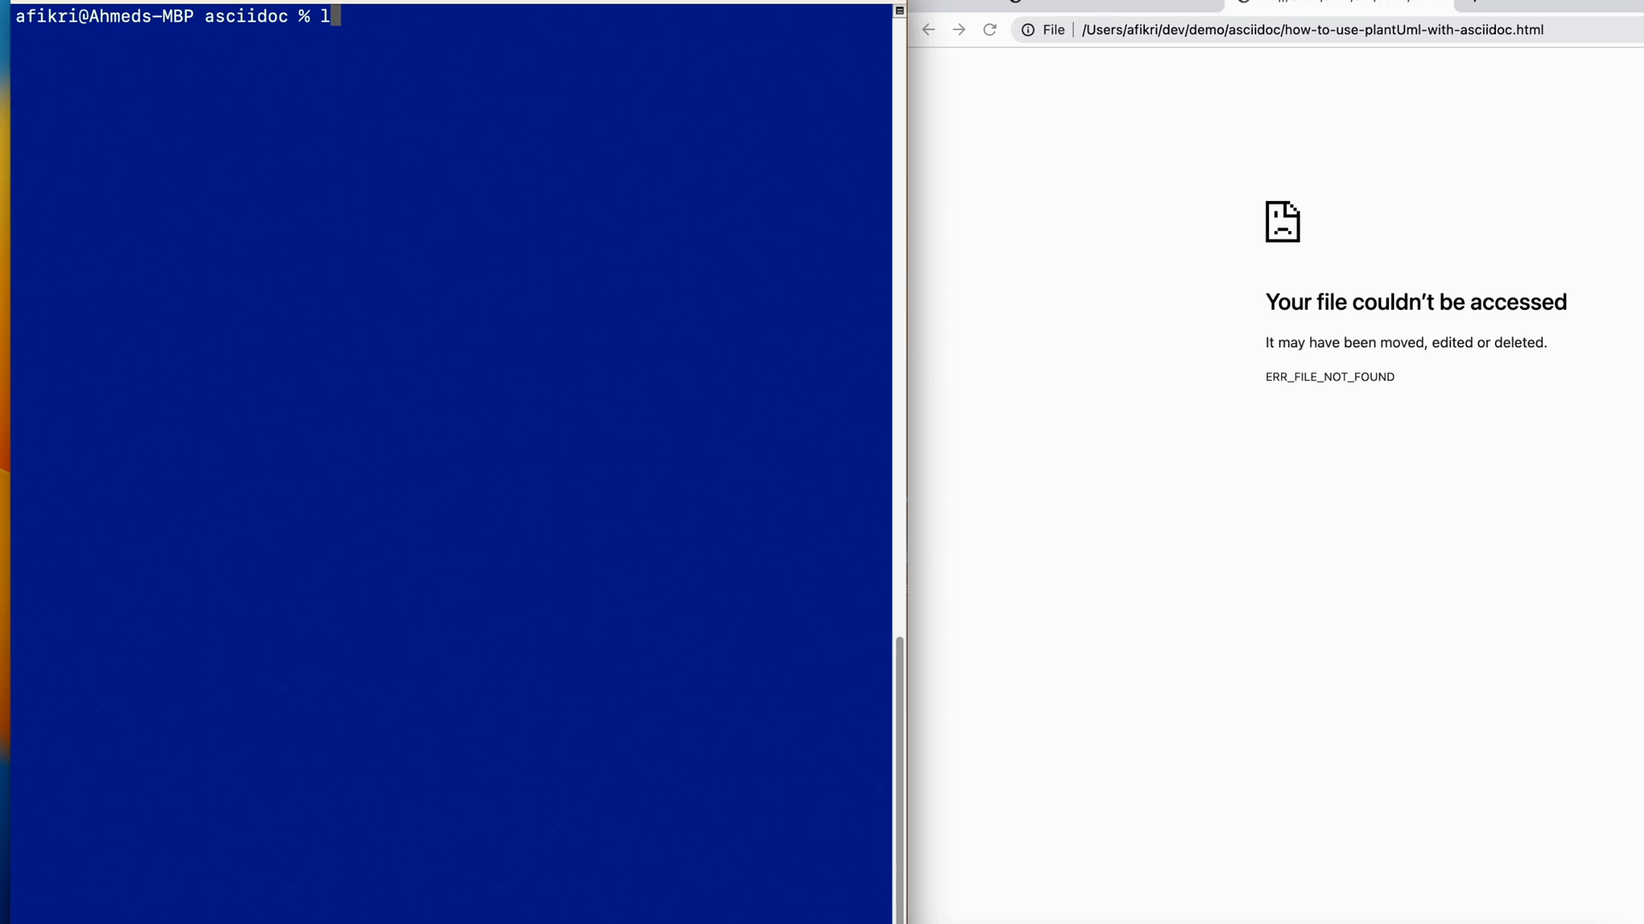
List the asciidoc folder contents with ls -l before reviewing the .adoc PlantUML source
type("s -l")
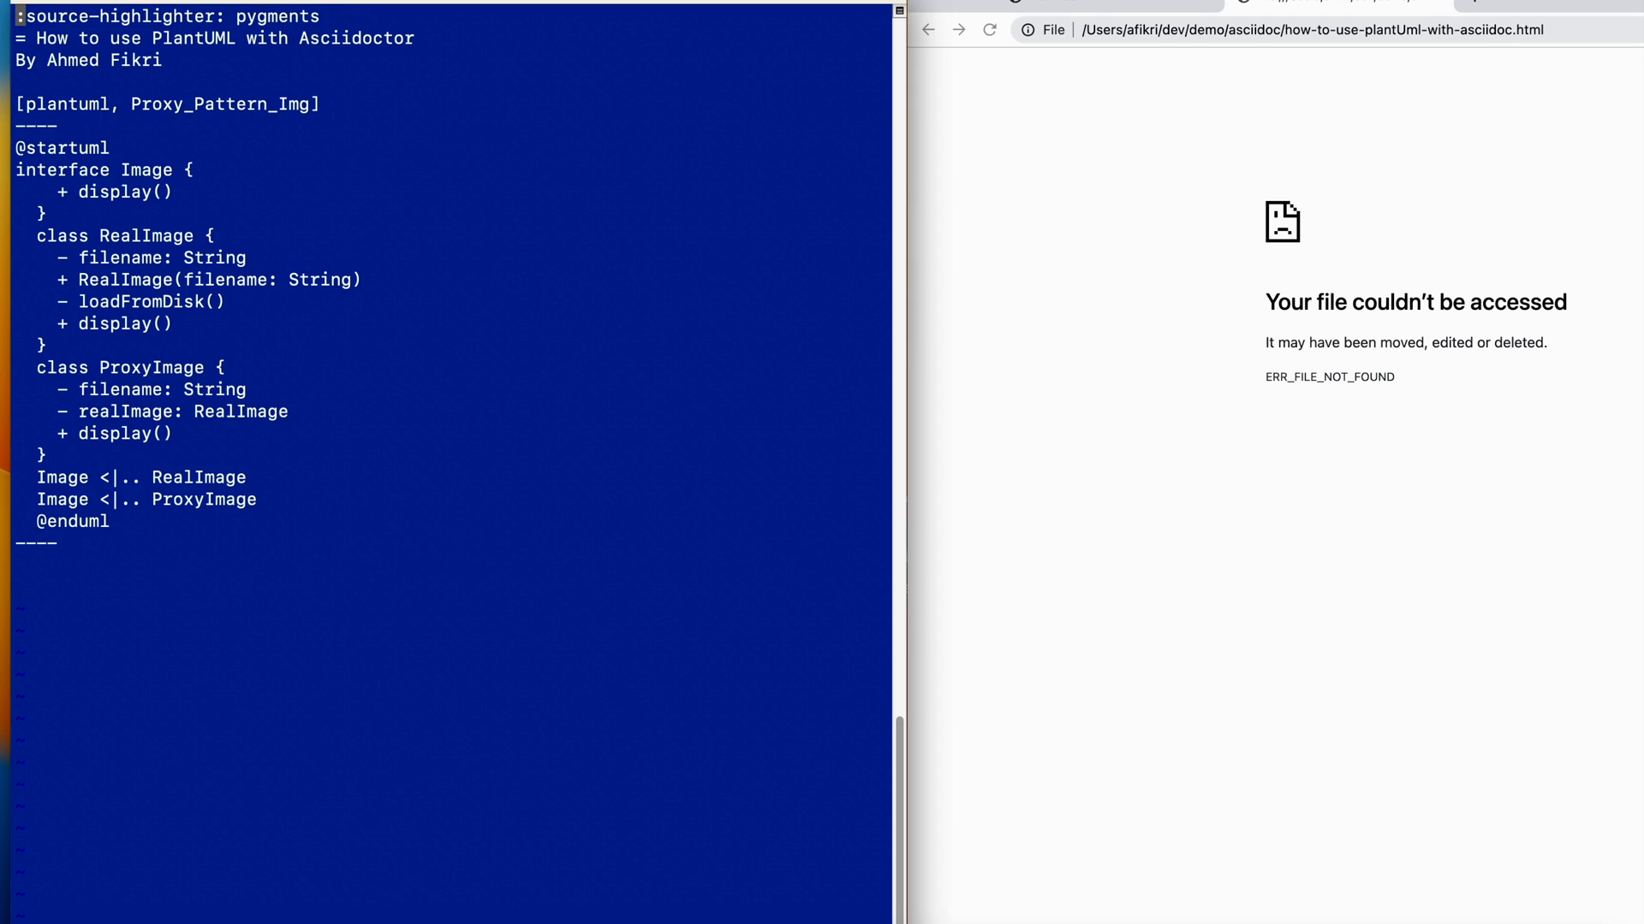
mouse_move(18, 105)
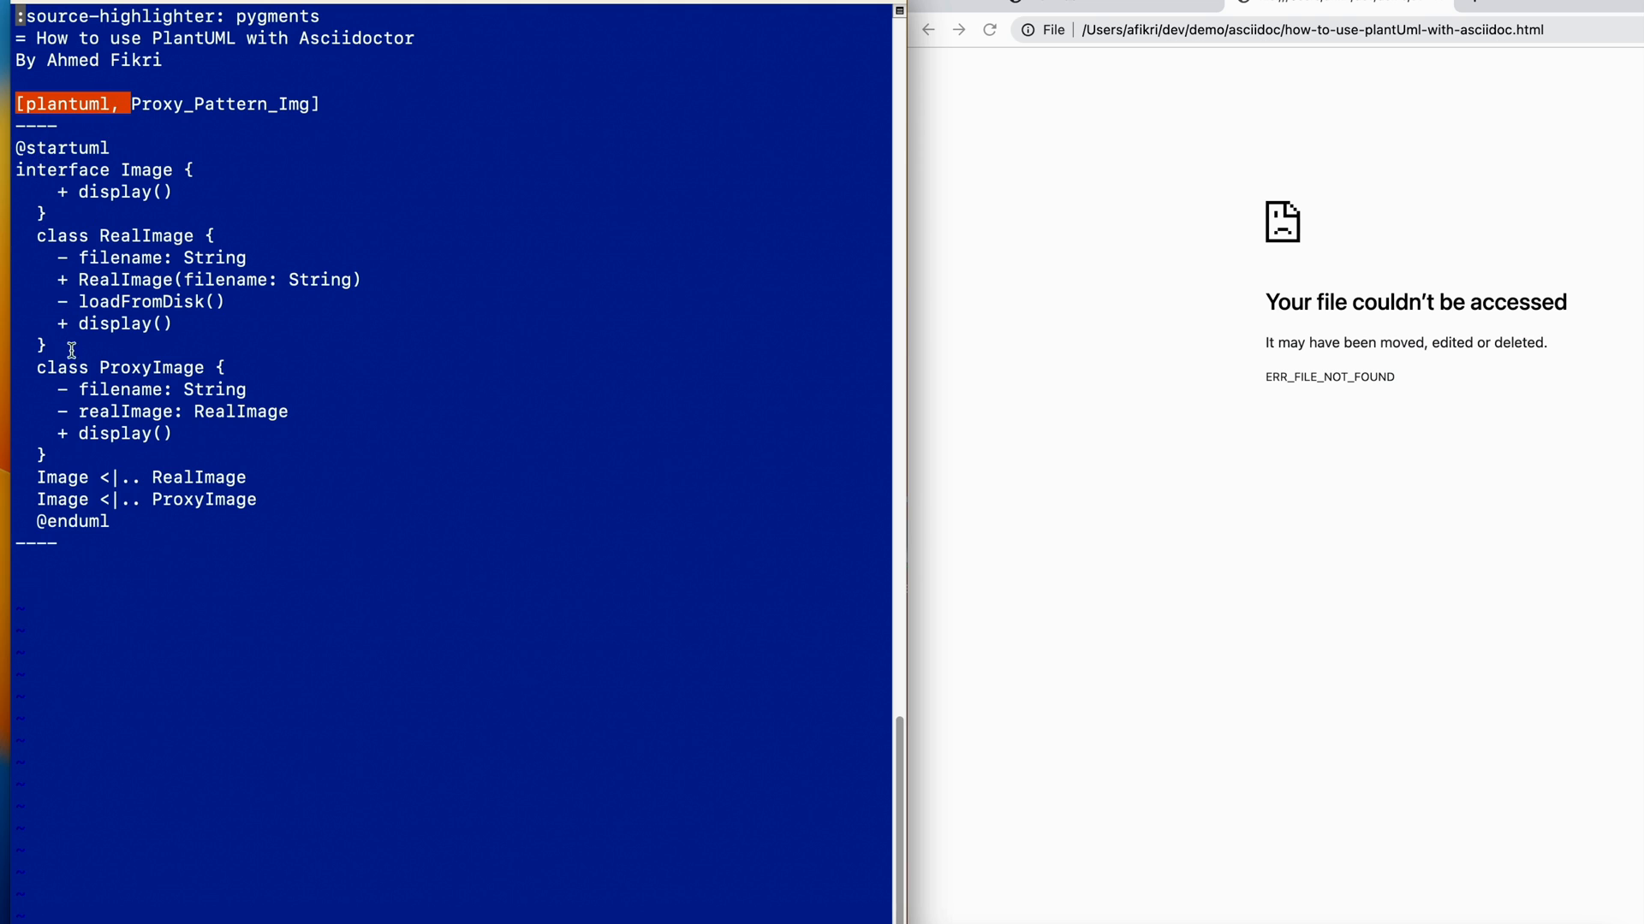
mouse_move(120, 530)
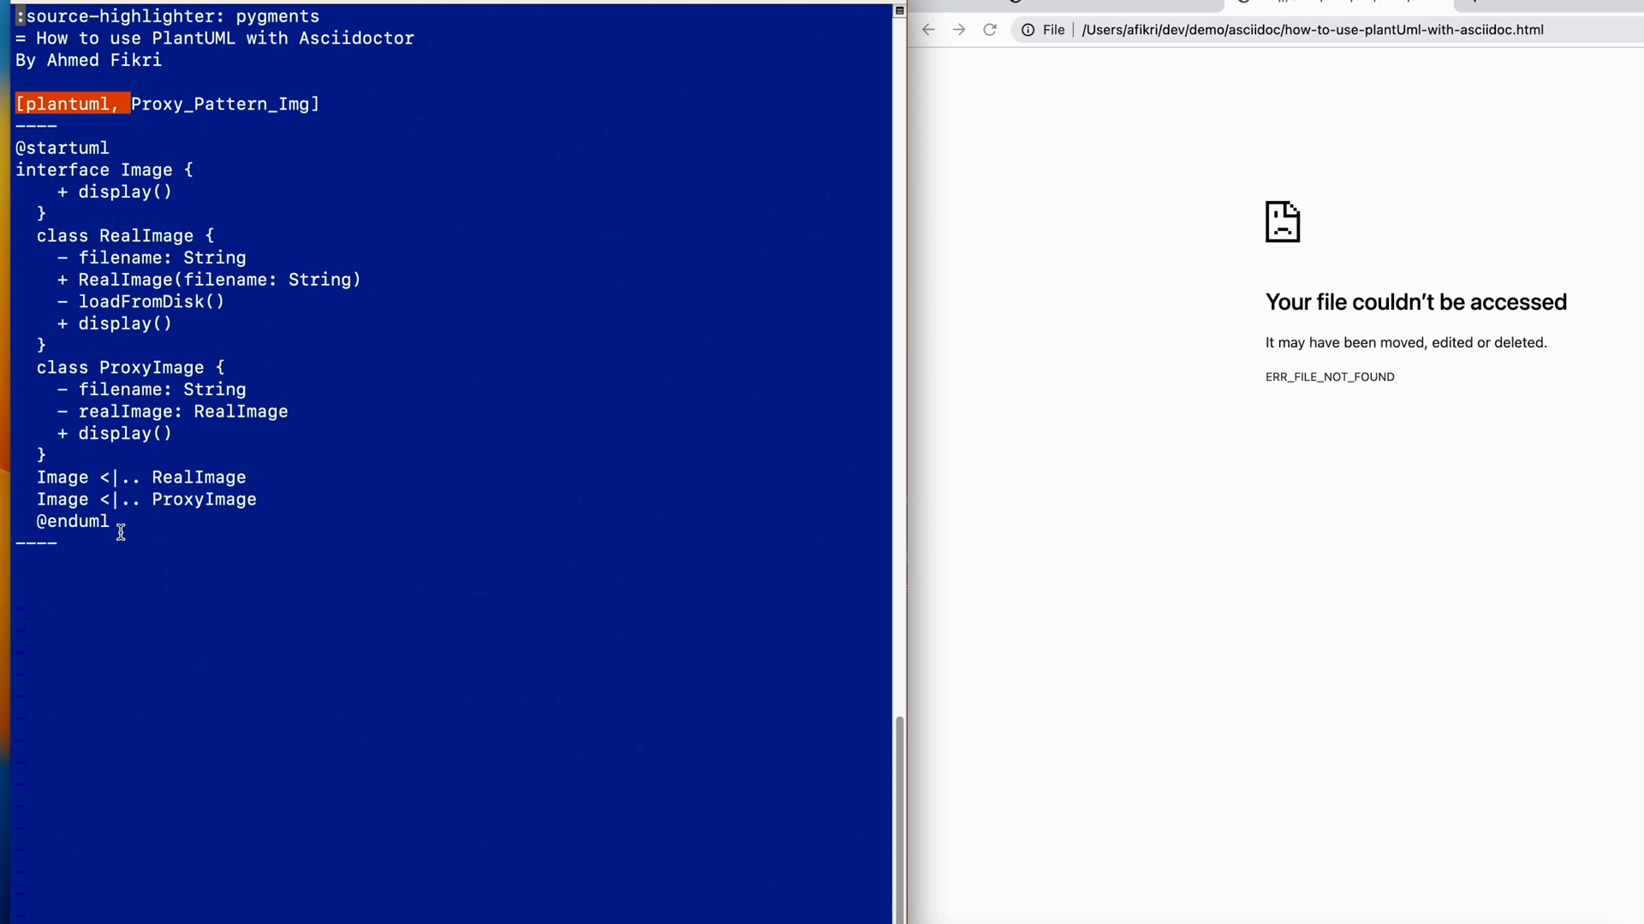
mouse_move(144, 102)
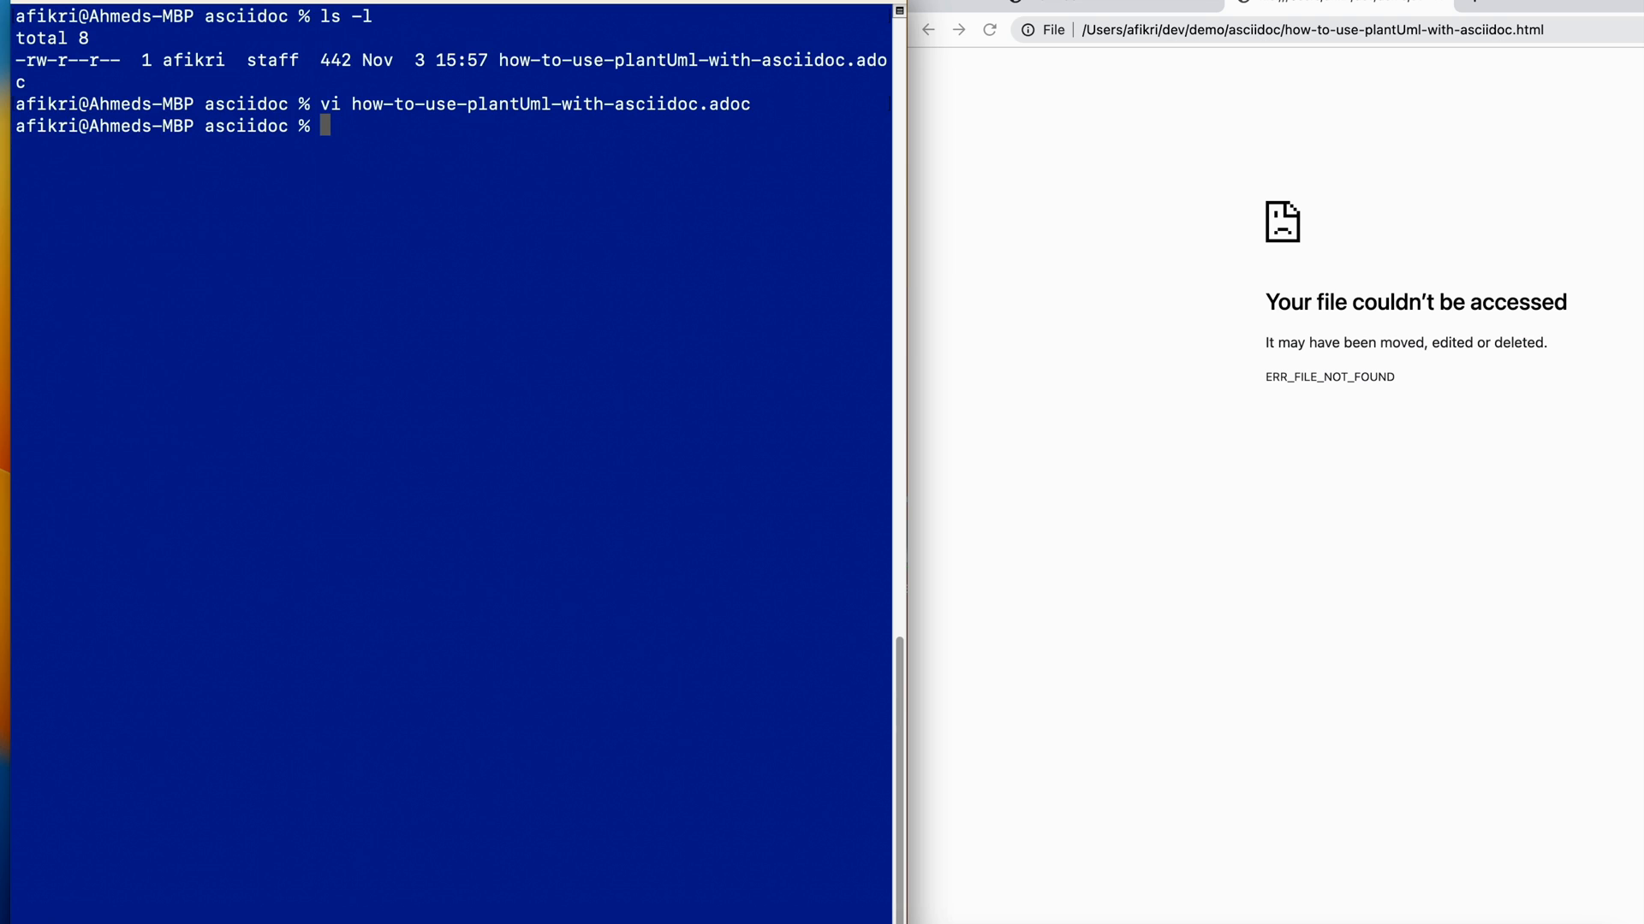
Run asciidoc -r asciidoctor-diagram on how-to-use-plantUml-with-asciidoc.adoc and list the new PNG and HTML files
type("asciidoc -r")
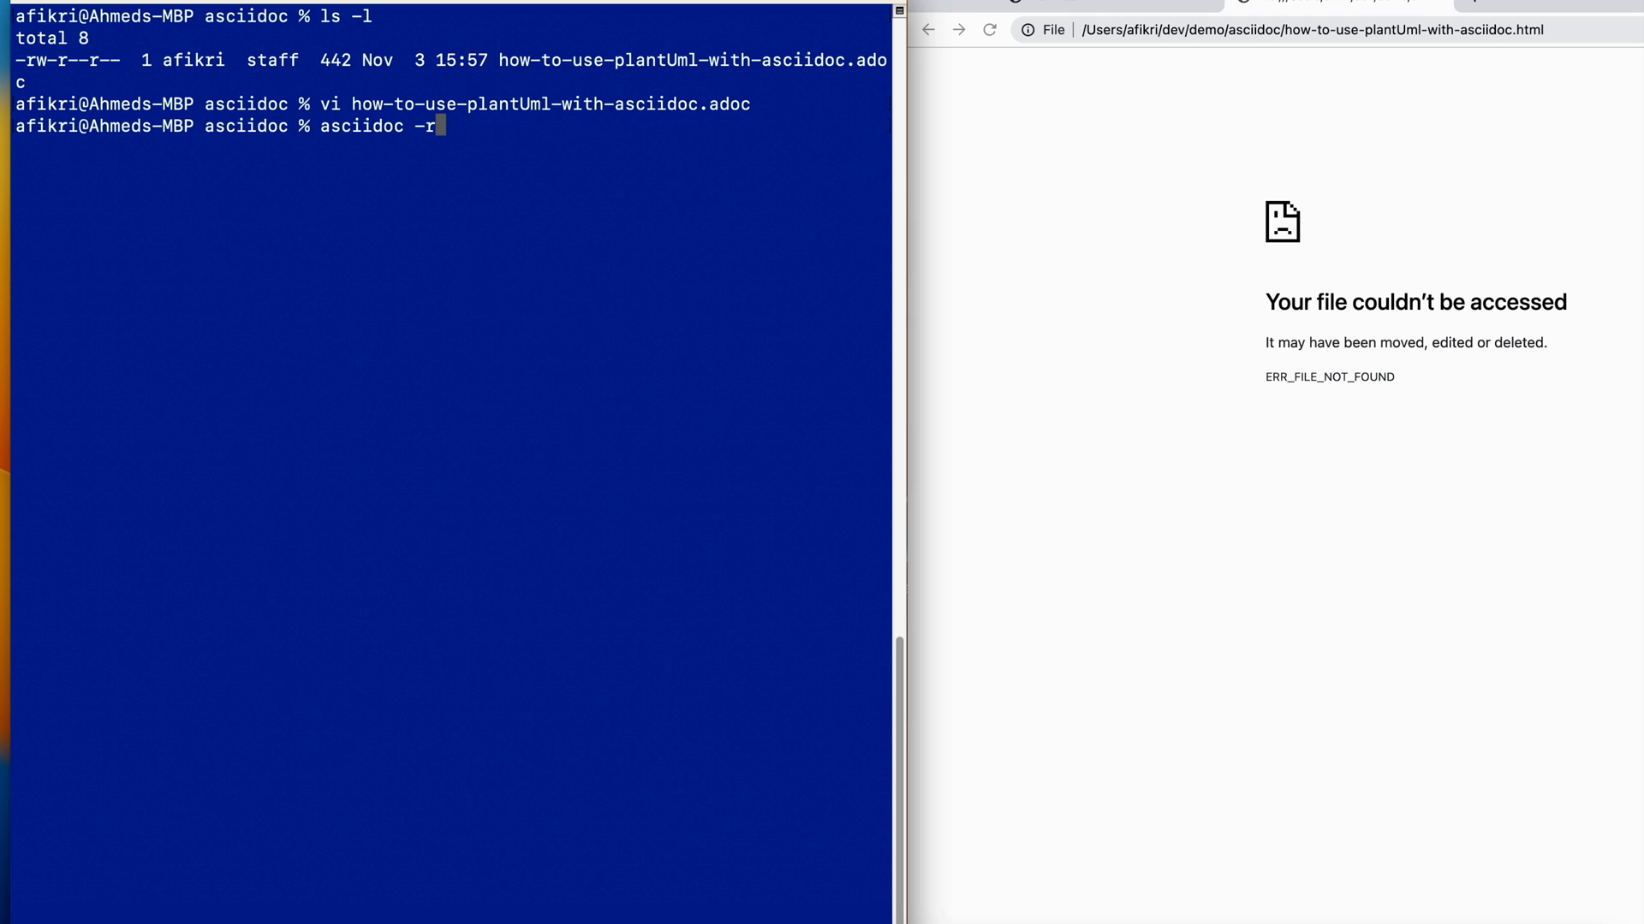
type("asciidoctor-dia")
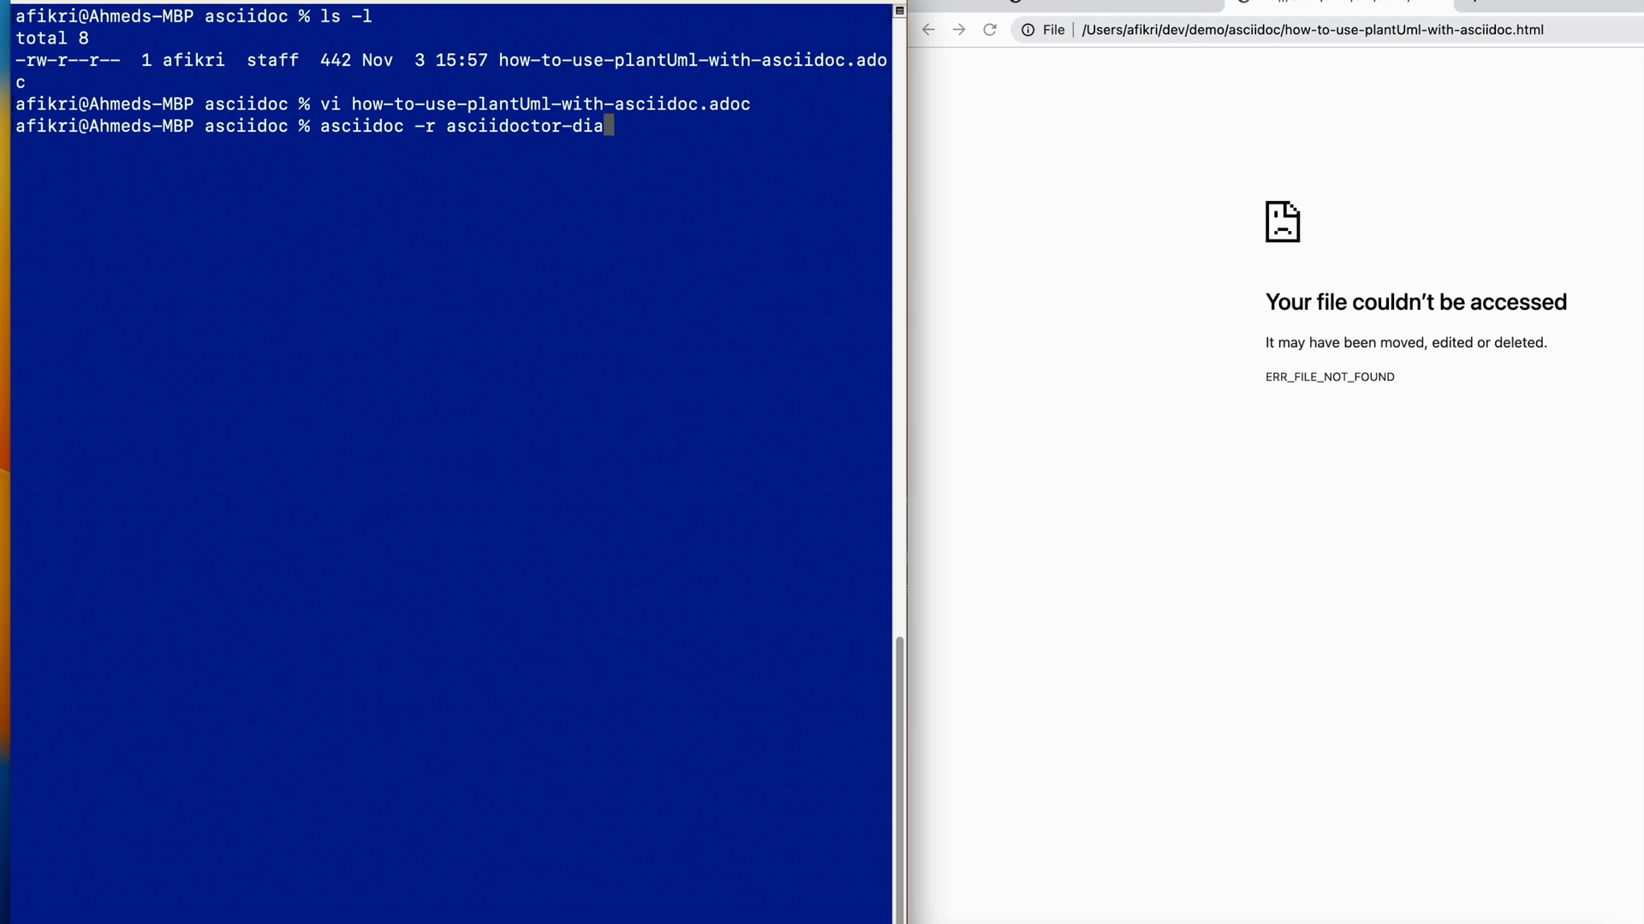
type("gram how-to-use-plantUml-with-asciidoc.adoc")
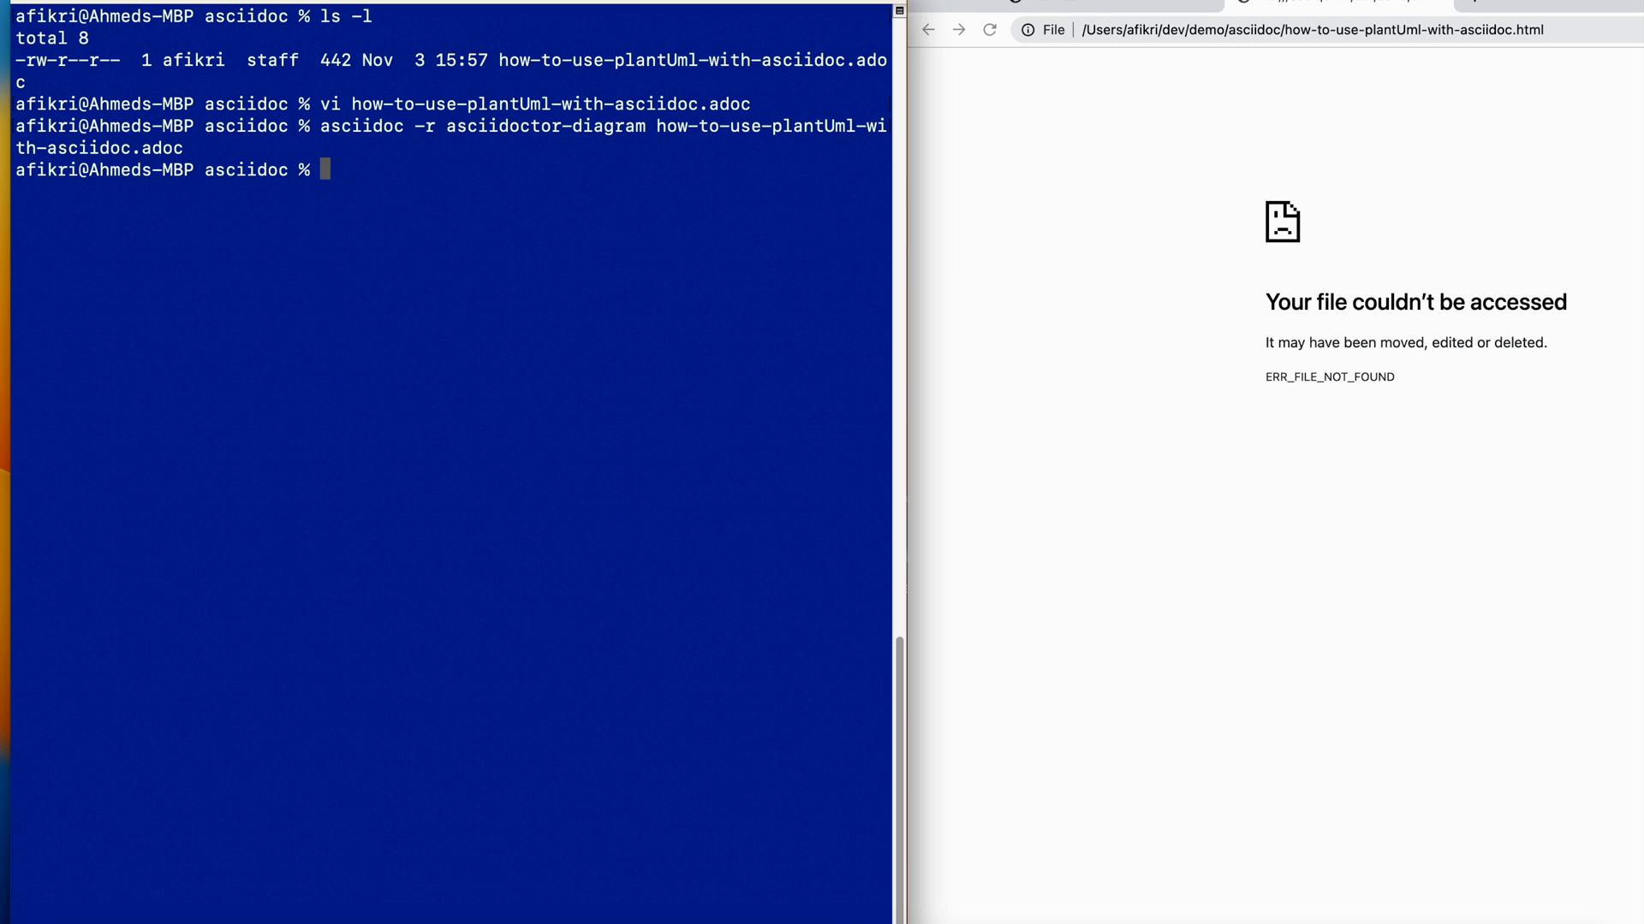
type("ls -l")
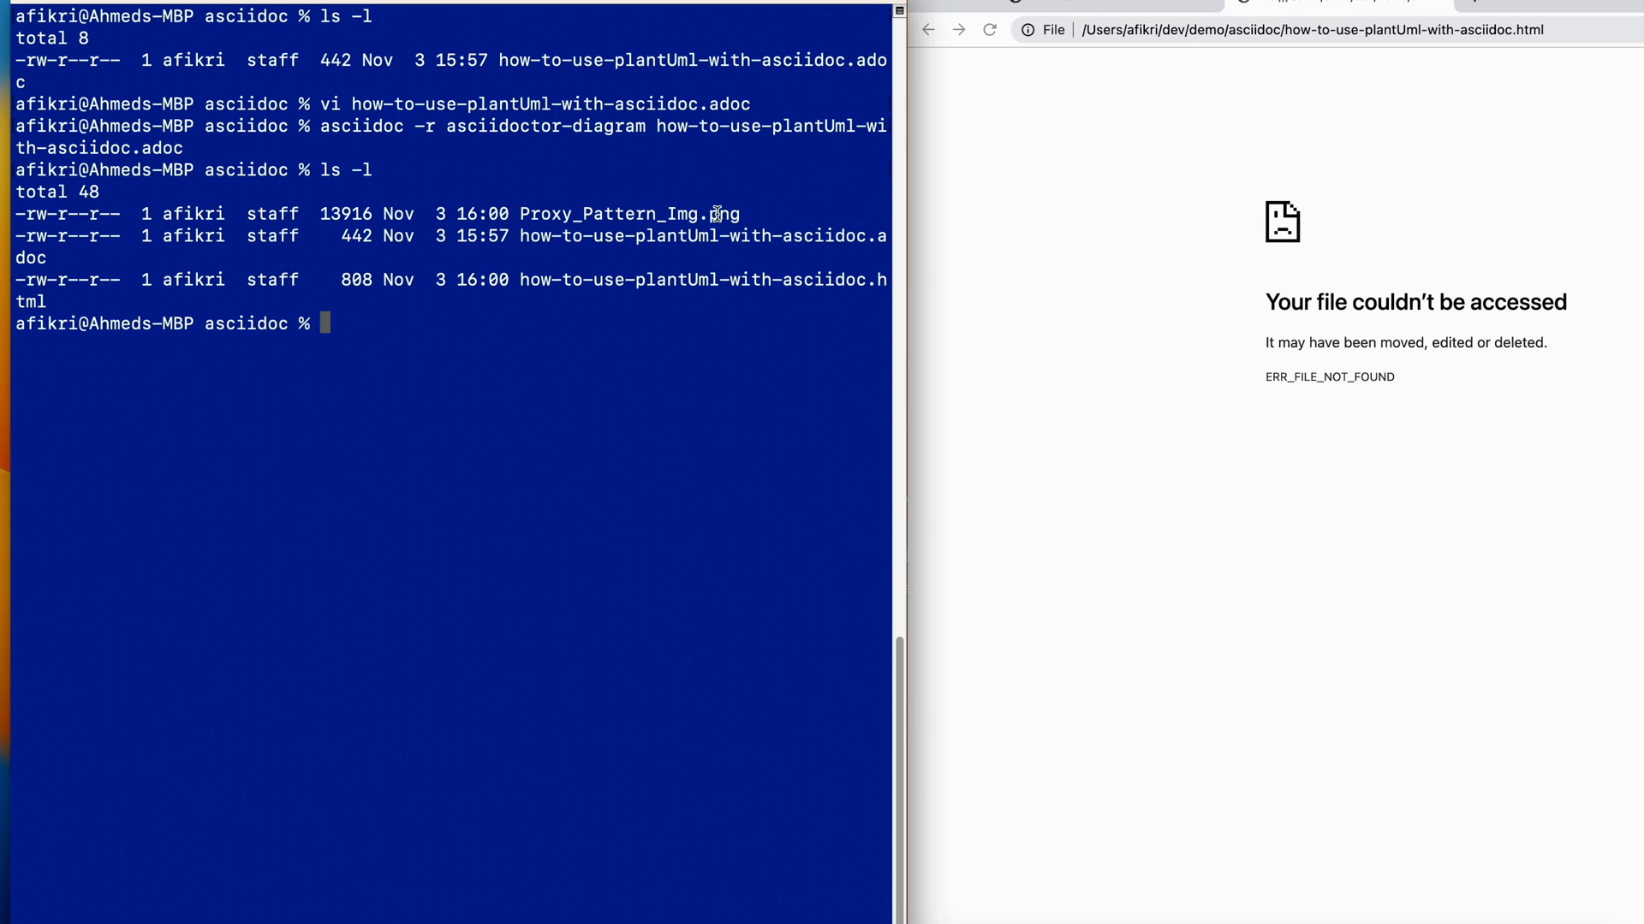
Reload Chrome to render the generated page with the Image, RealImage and ProxyImage diagram
left_click(1289, 29)
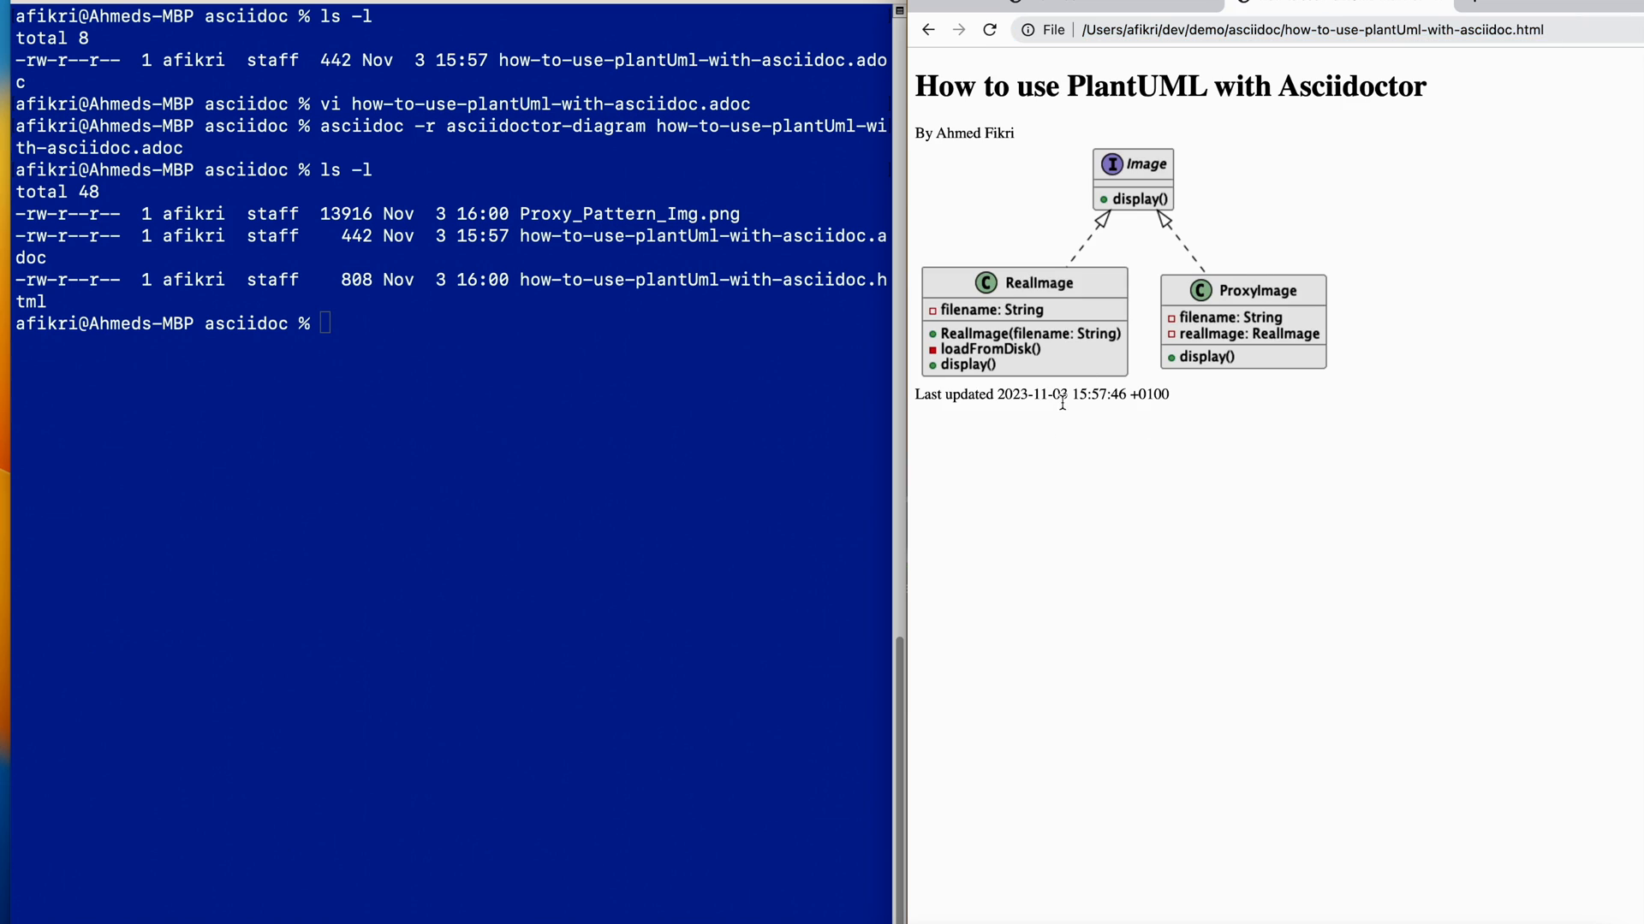
mouse_move(779, 353)
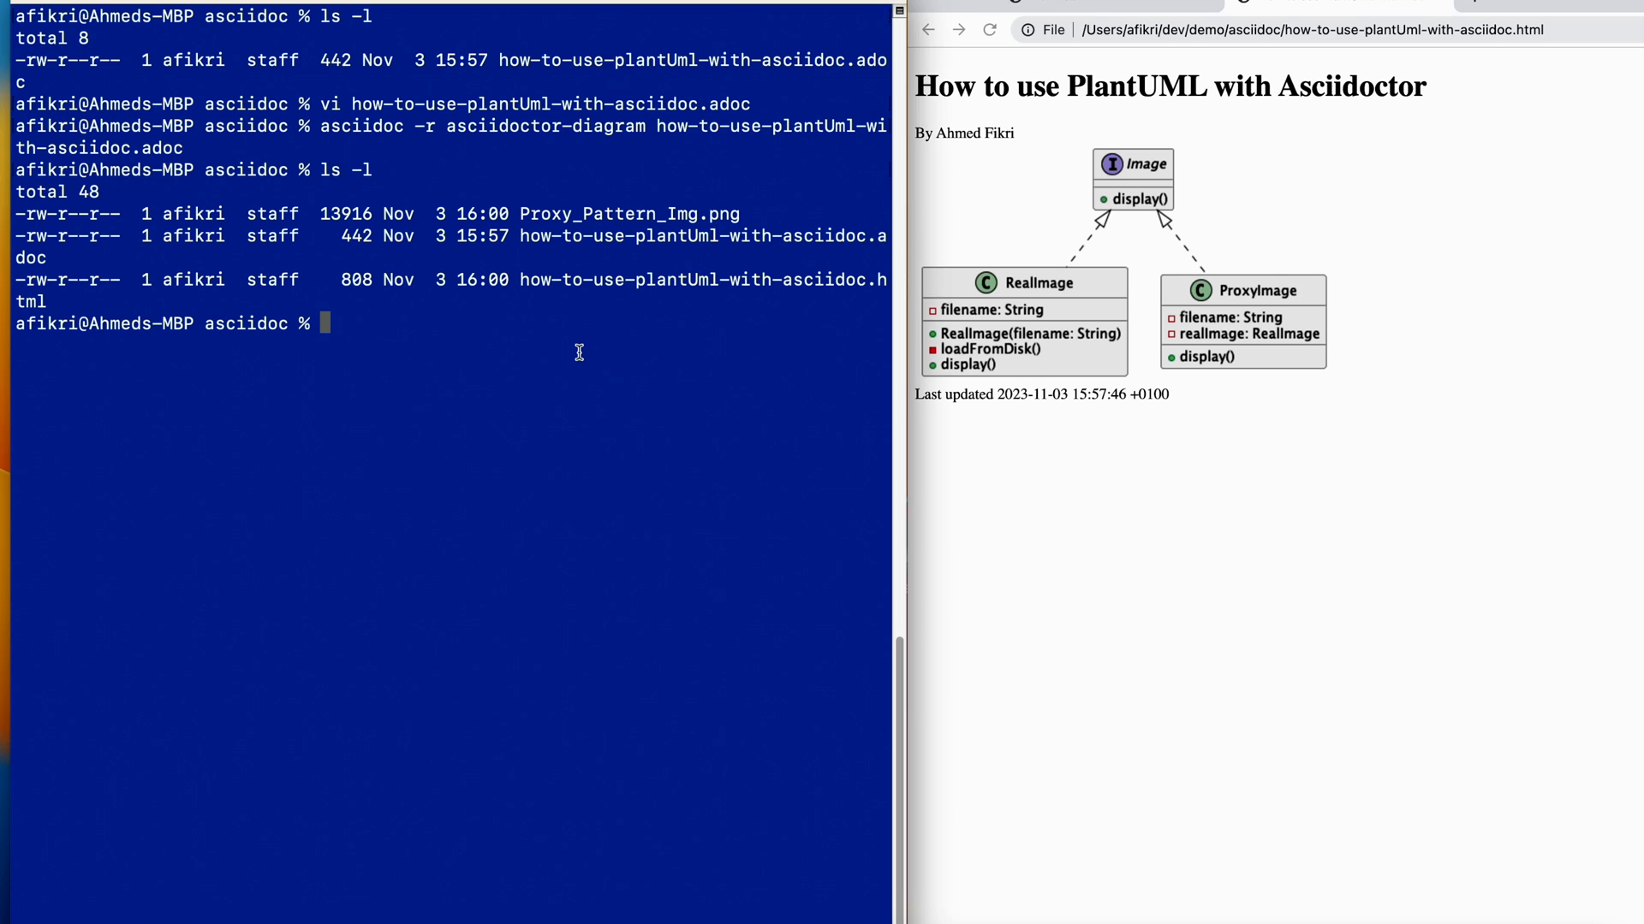
mouse_move(555, 231)
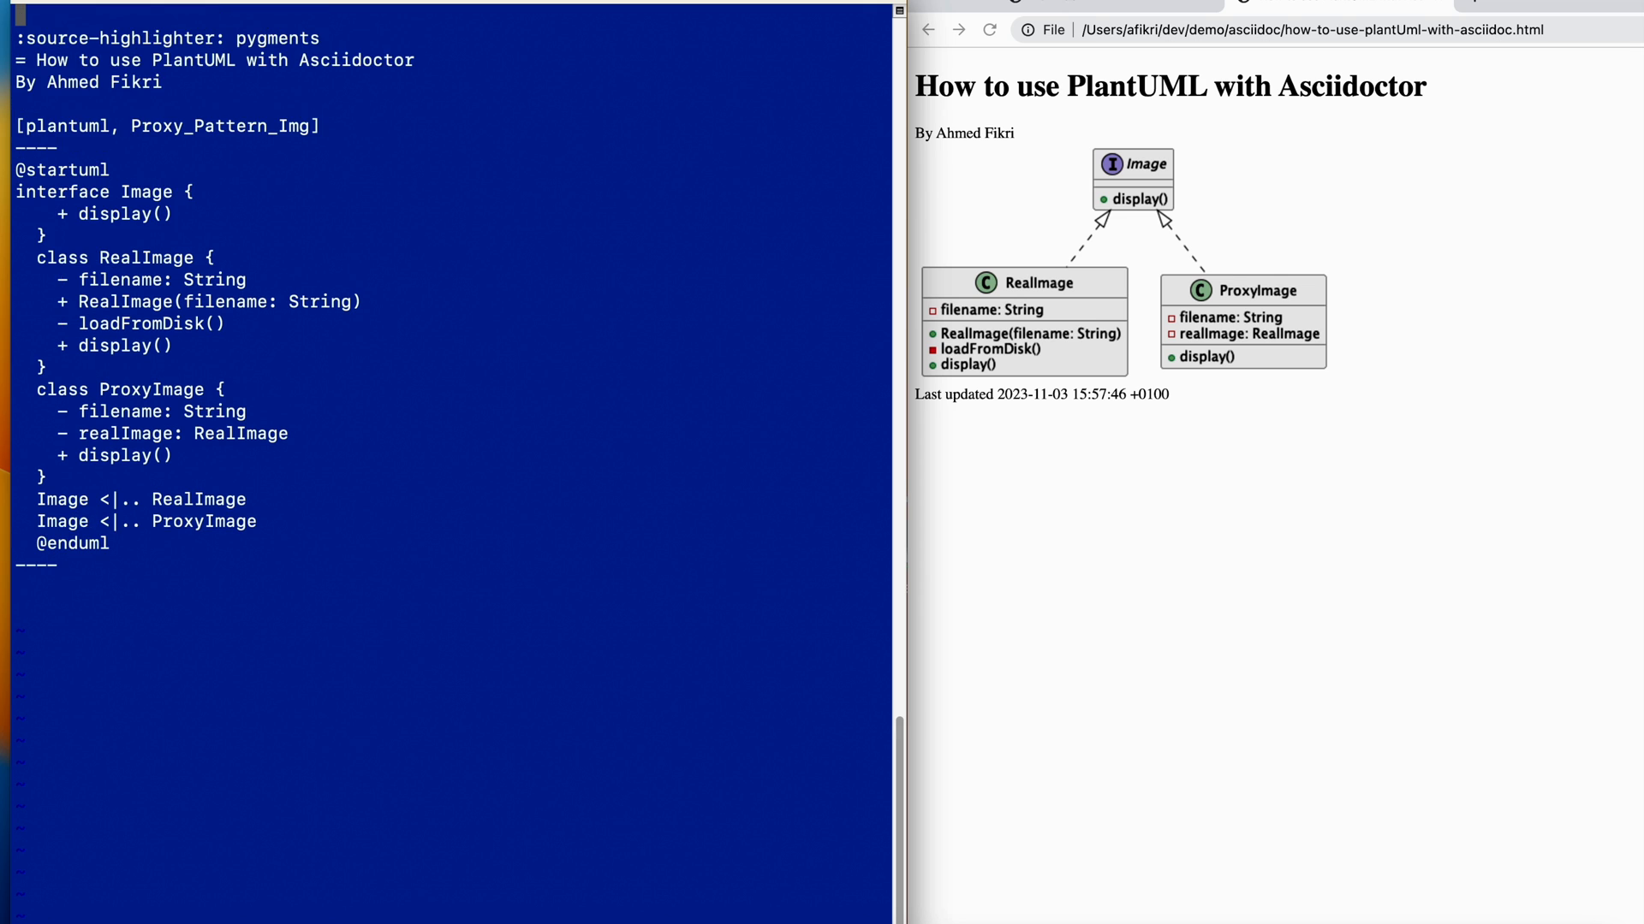
Insert ':imagesoutdir: ../images' as the first line of the .adoc file in vi
type(":images")
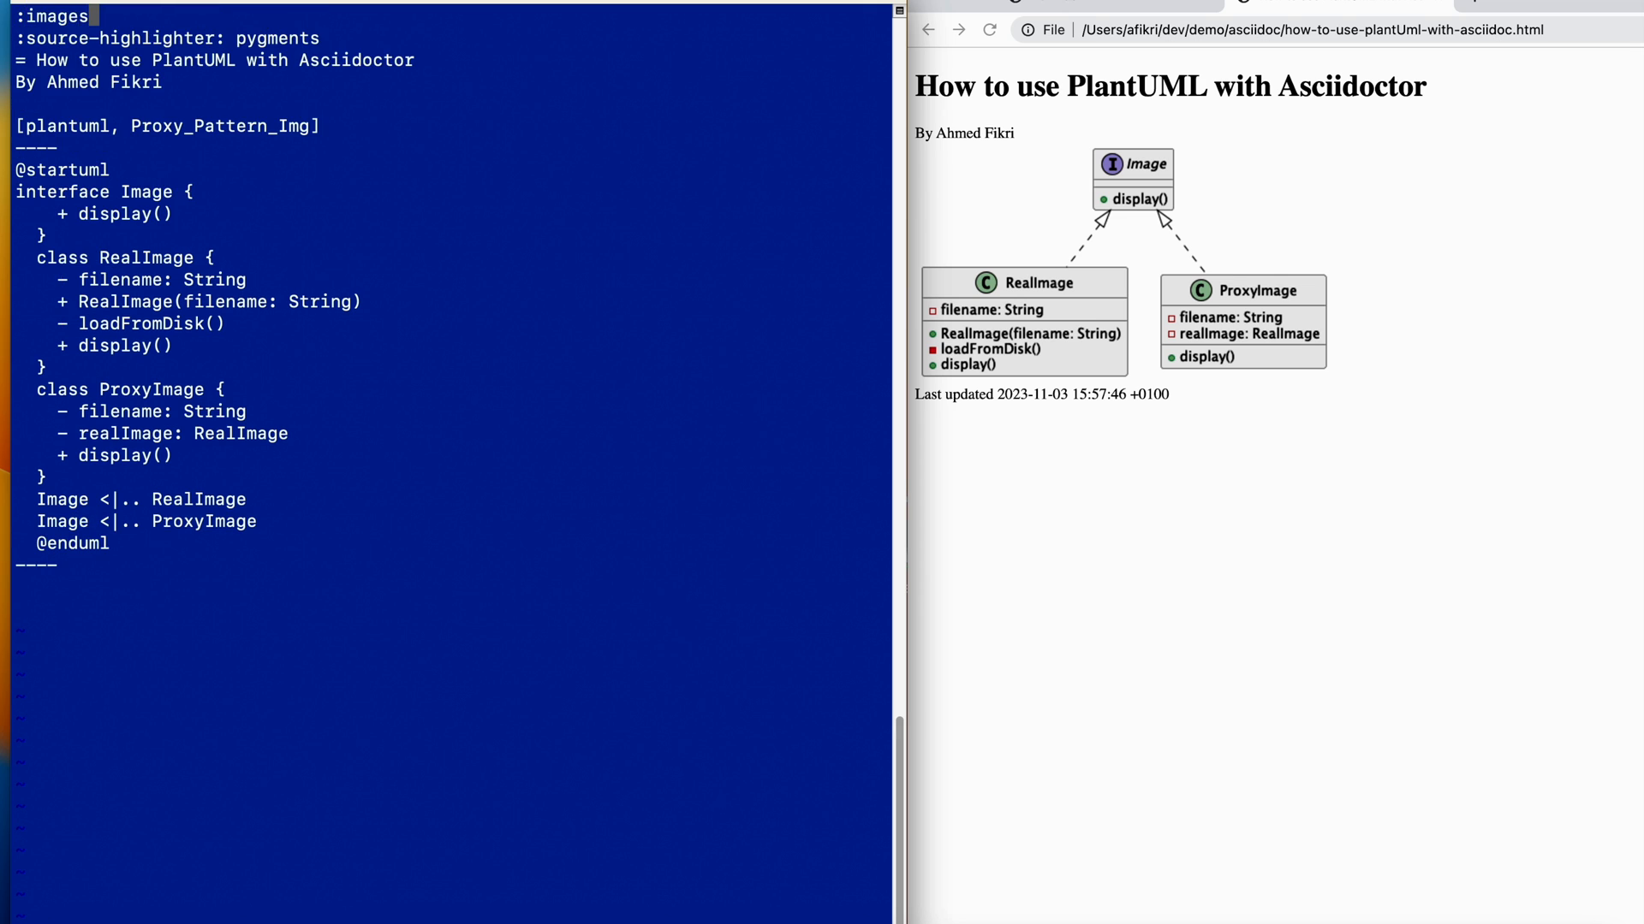
type("out")
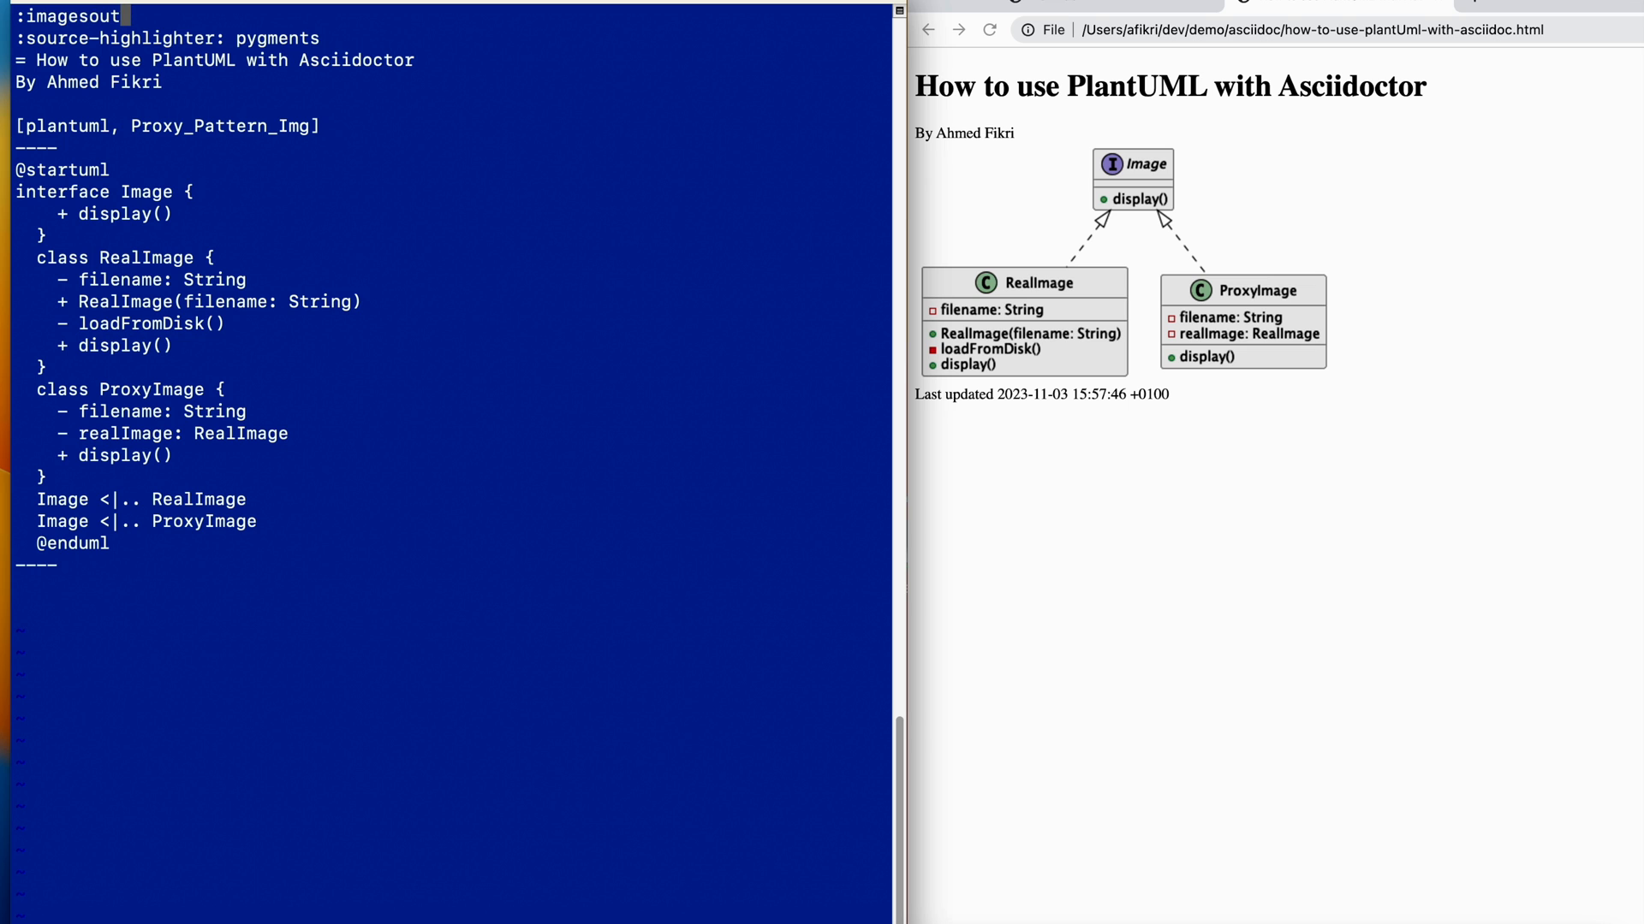
type("dir:")
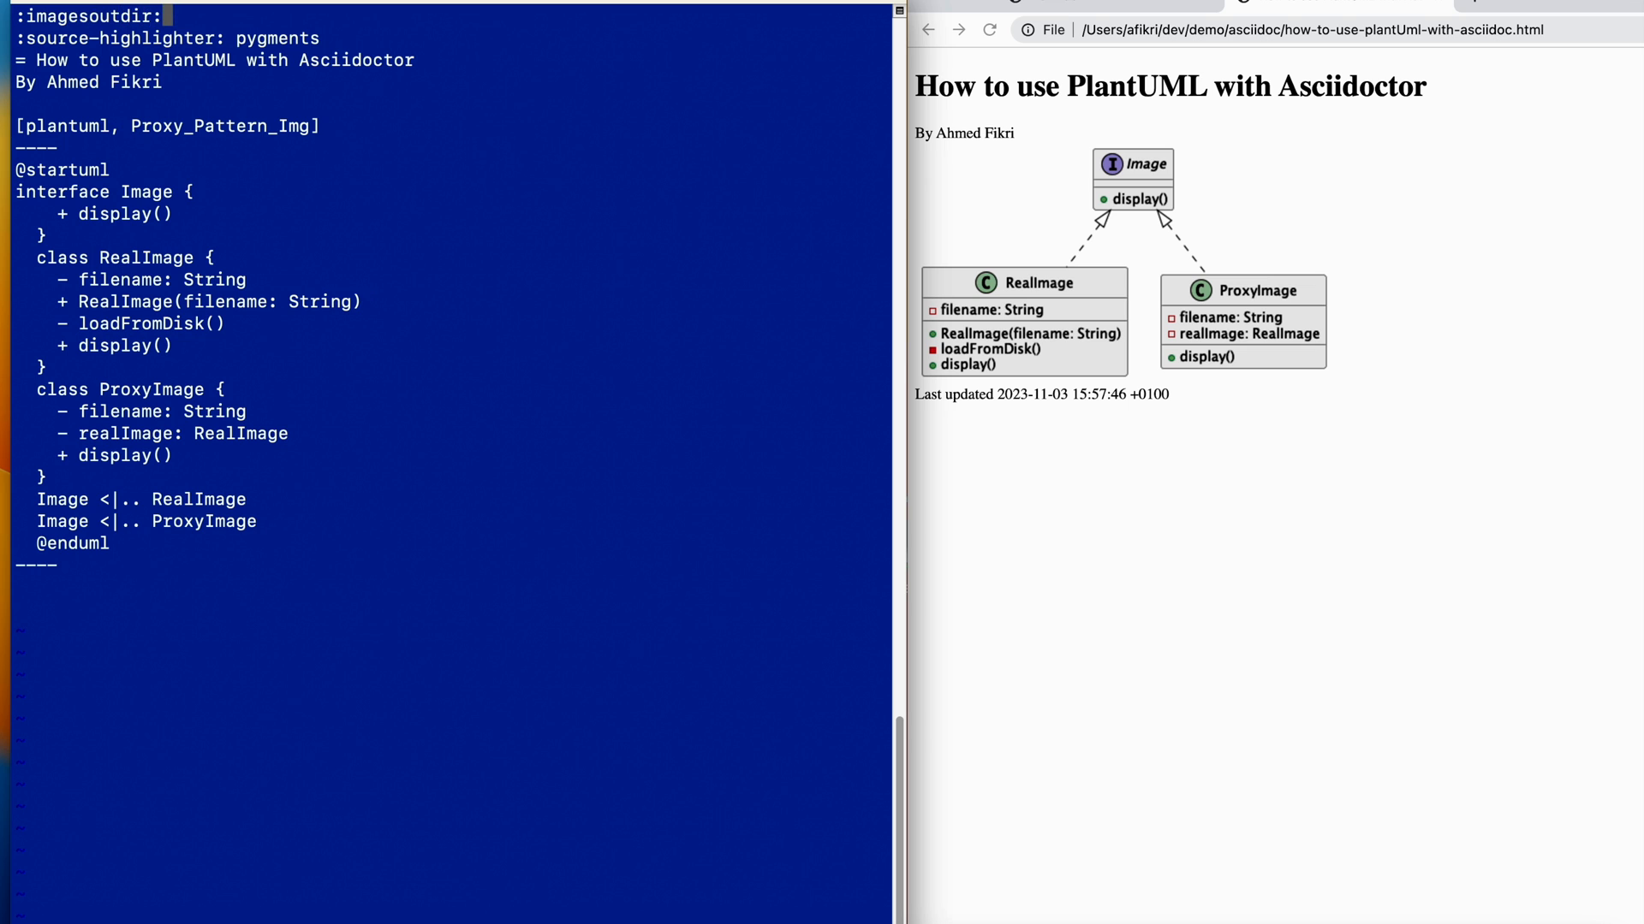
type("..")
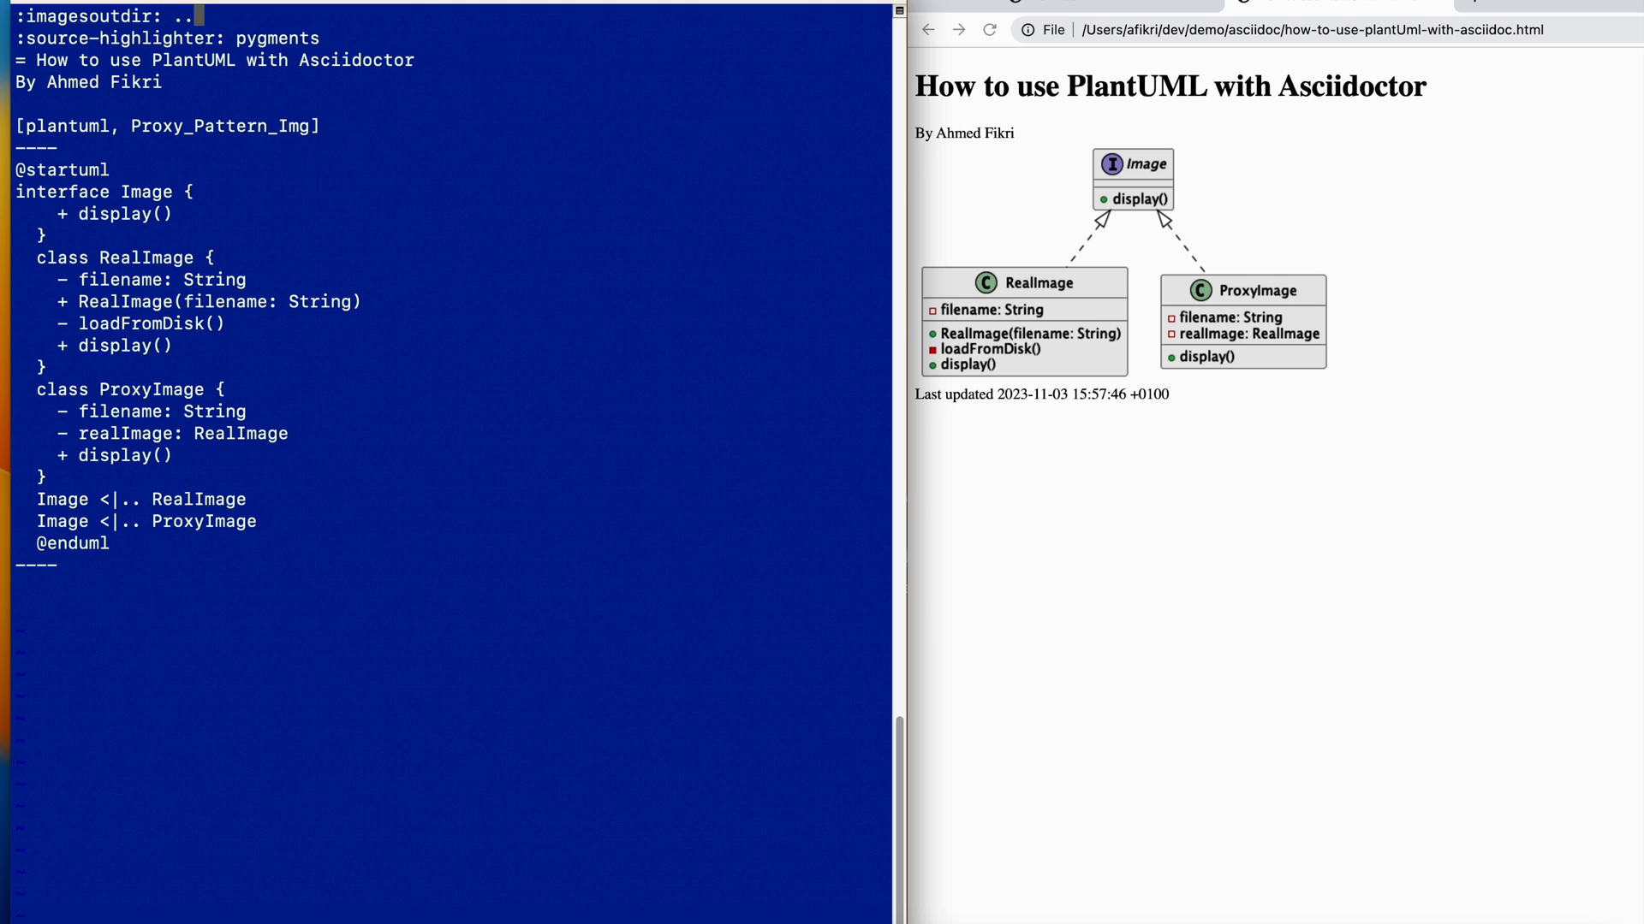
type("/images")
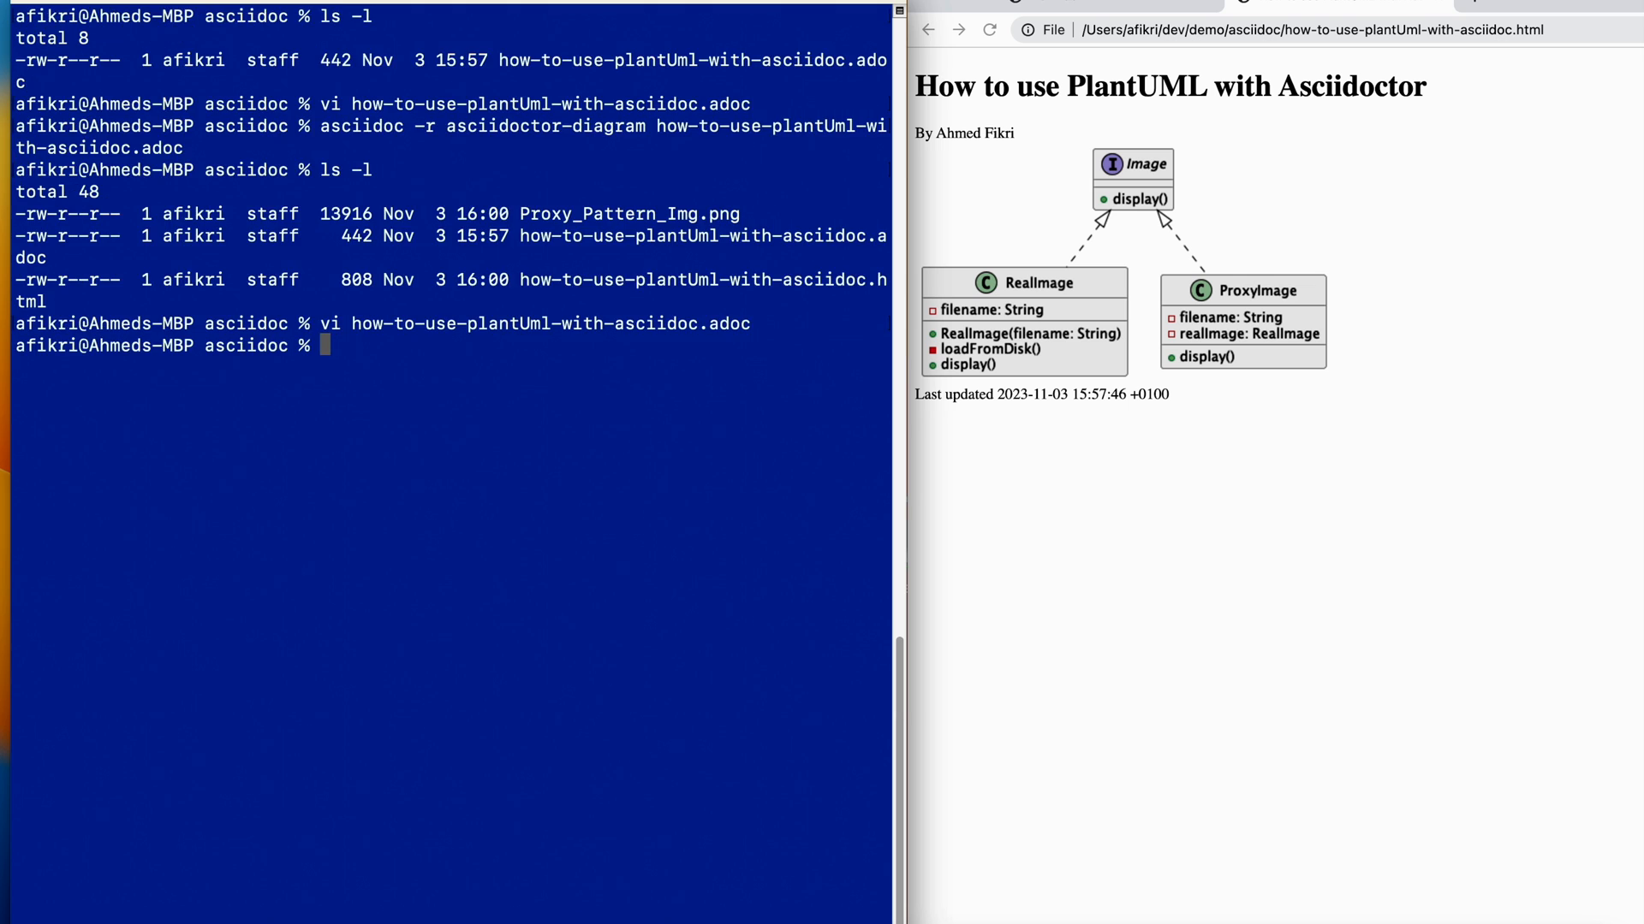
Create ../images with mkdir, reconvert, and list both folders to find Proxy_Pattern_Img.png in ../images
type("mkdir ../images")
type("rm -rf Proxy_Pattern_Img.png")
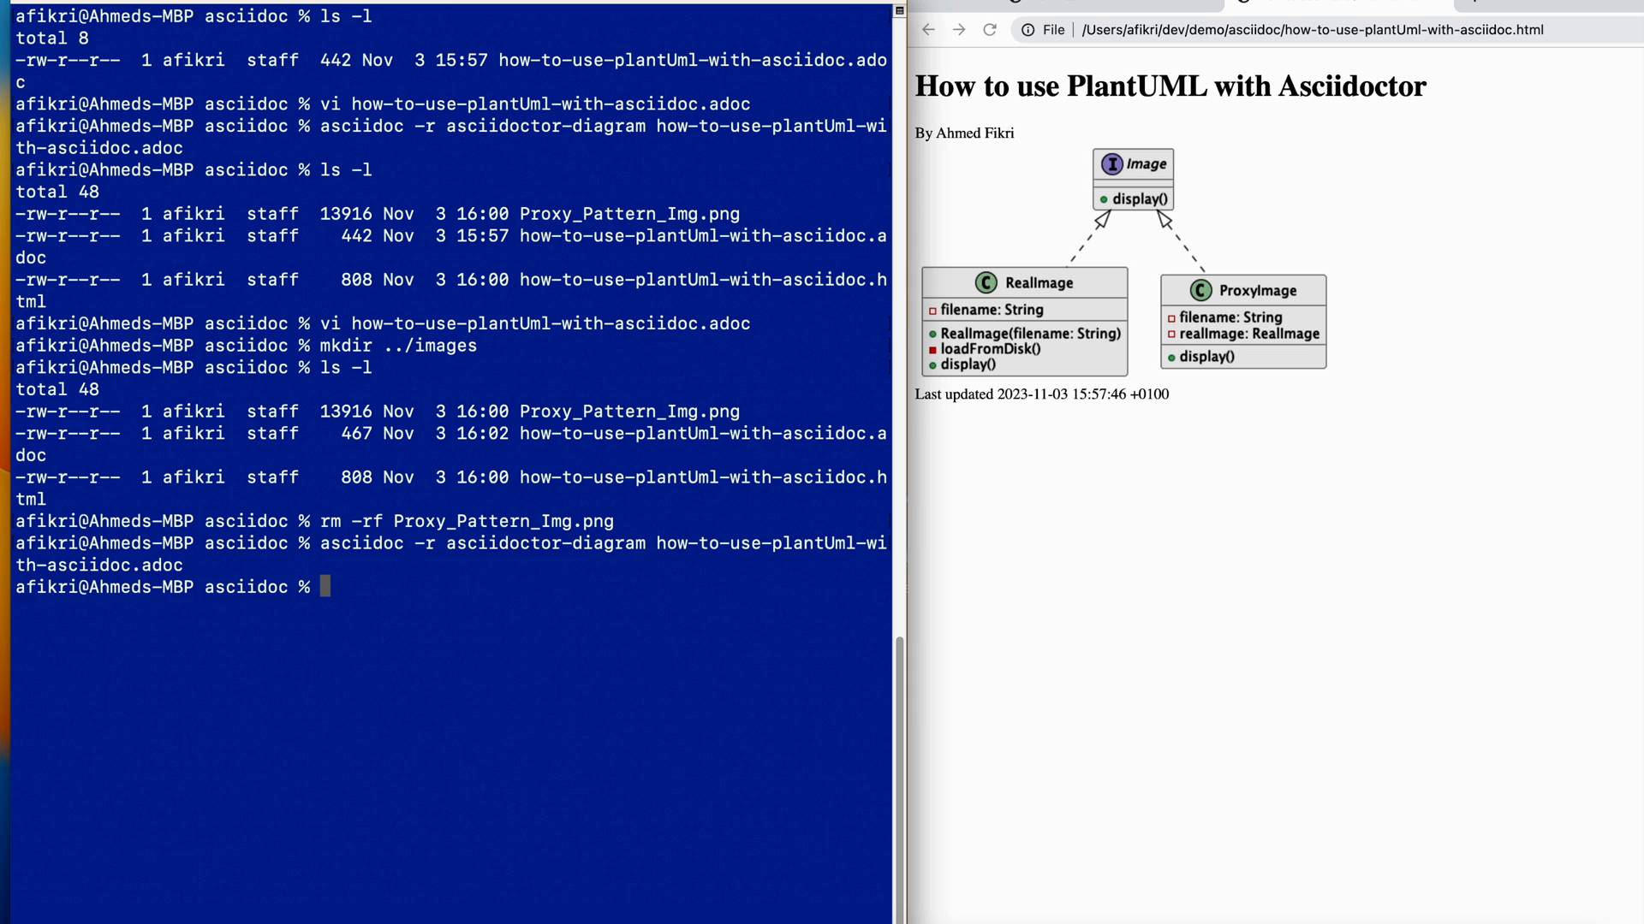
type("ls -l")
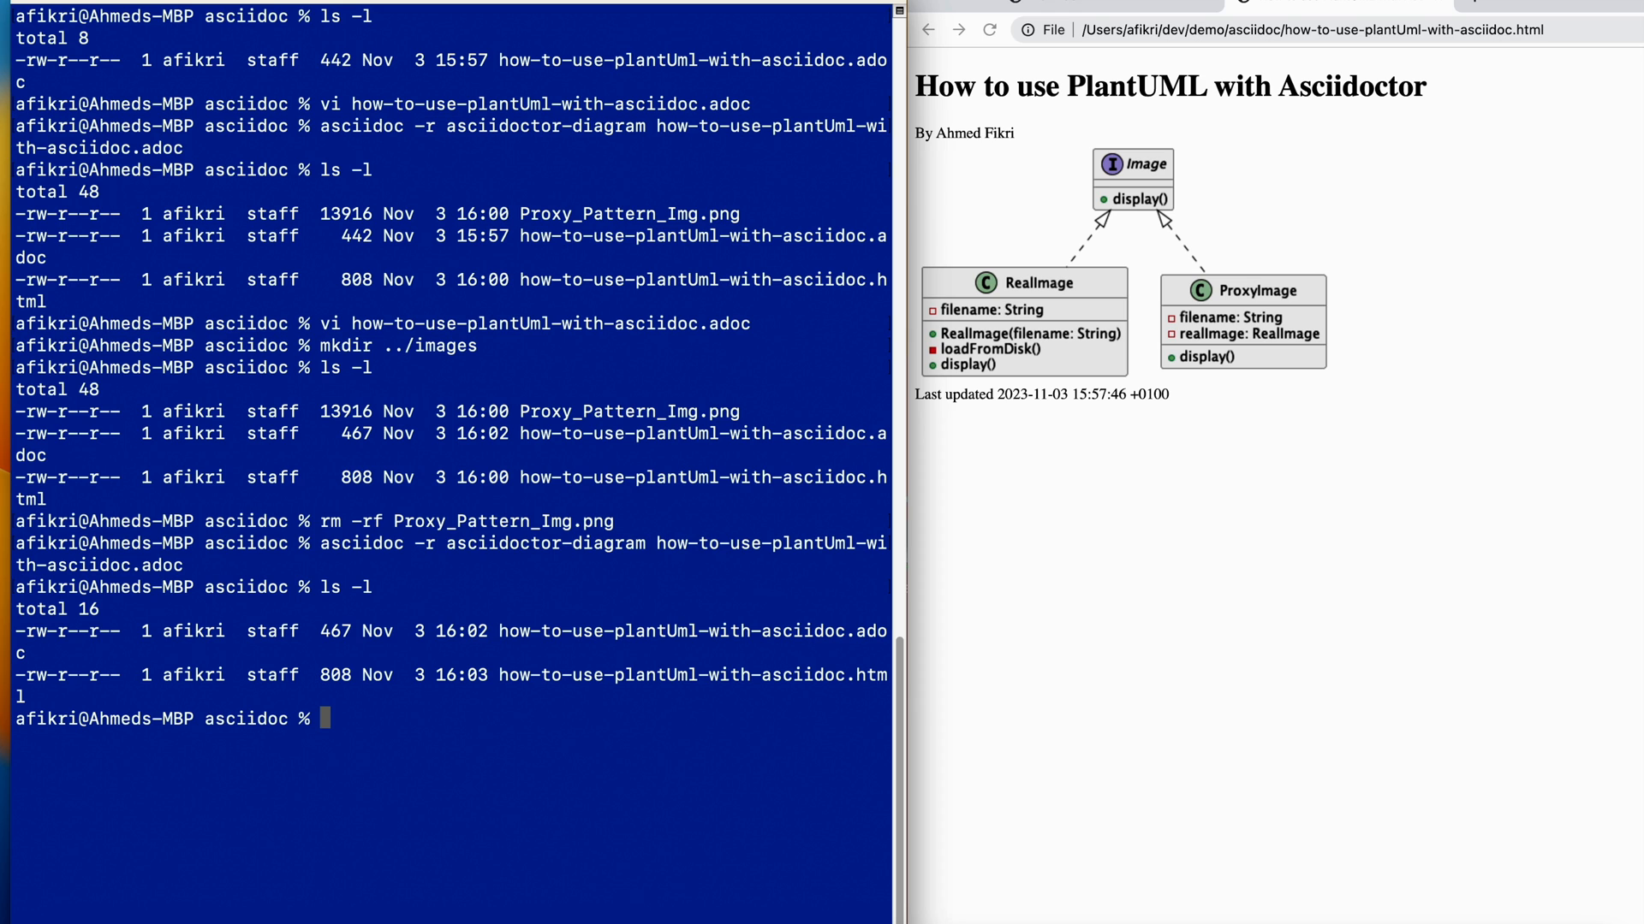
type("ls -l")
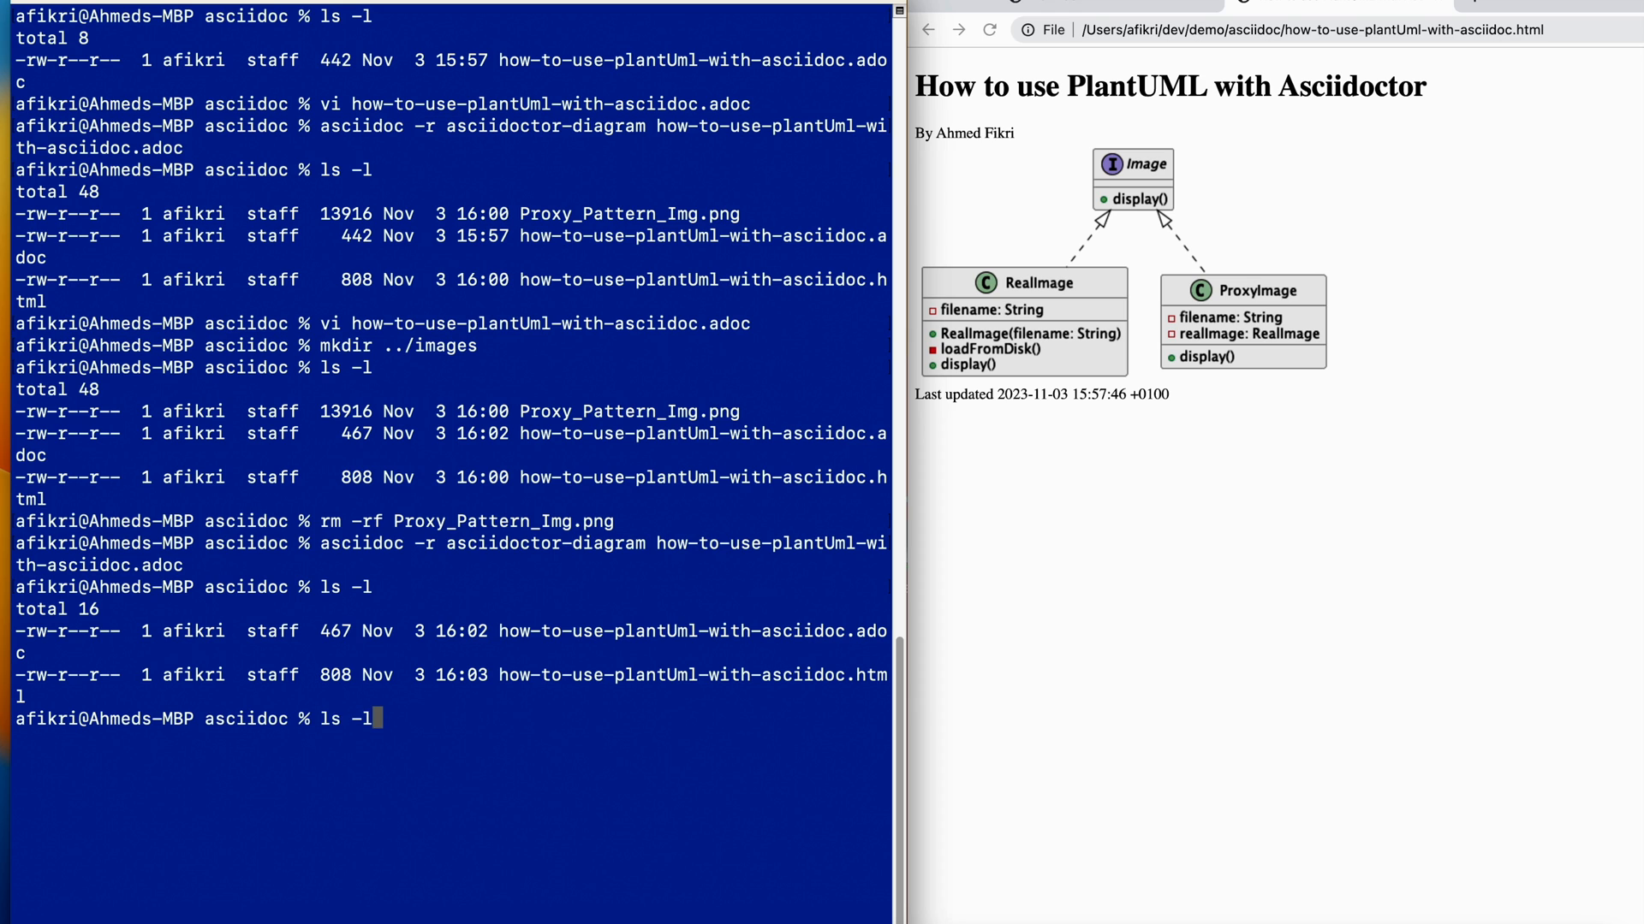
type("../images/")
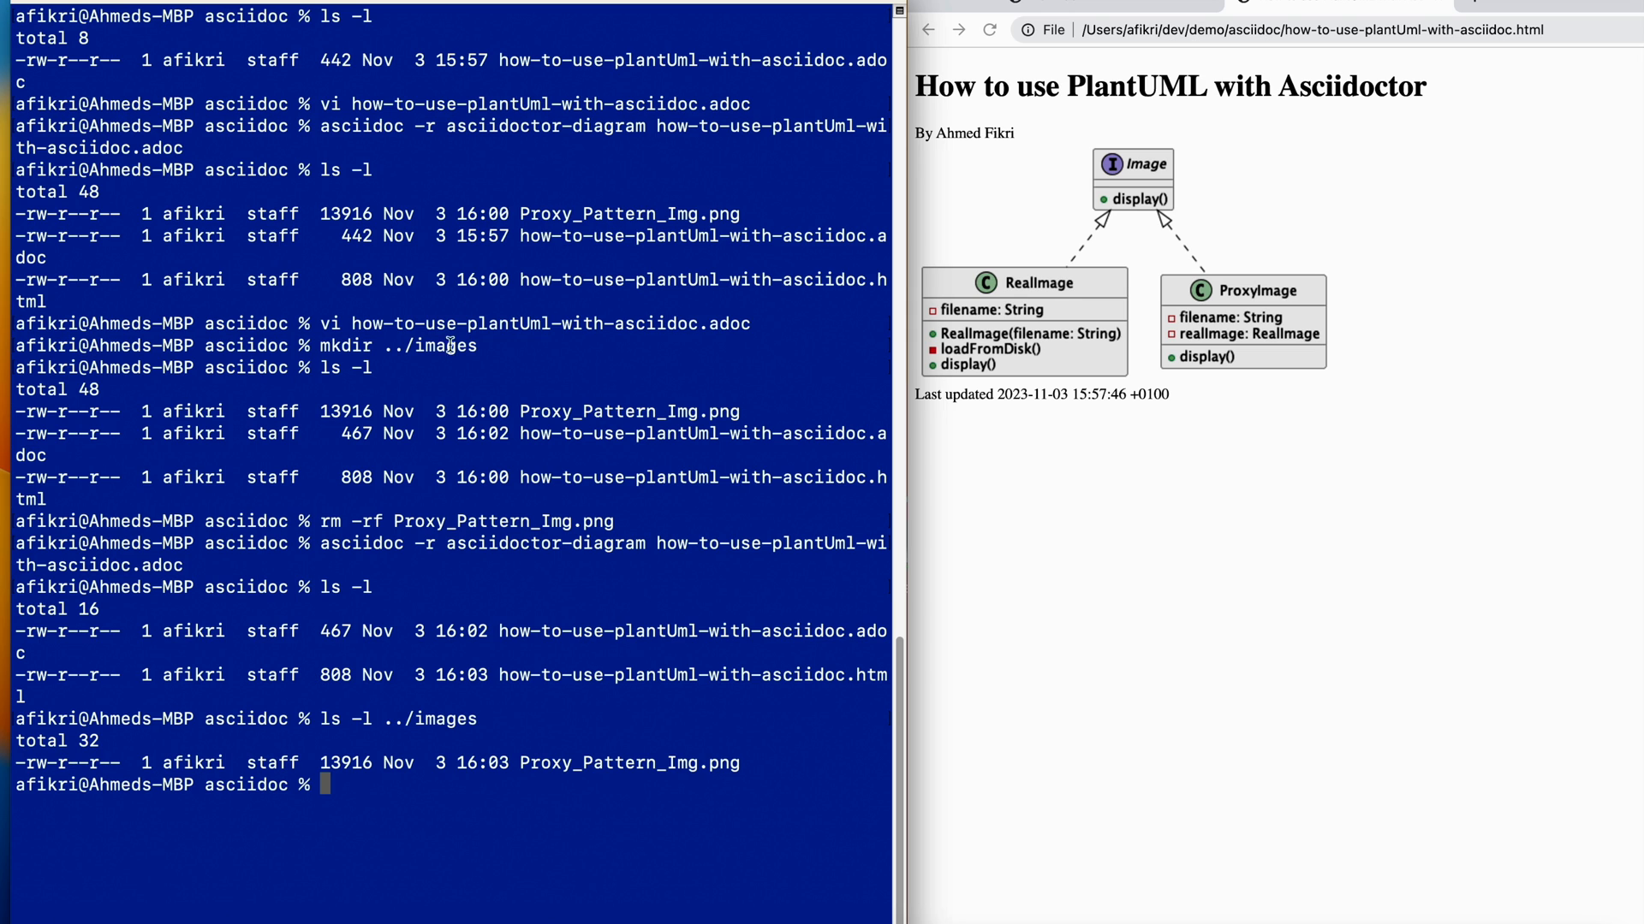
Reload Chrome, where the diagram now shows only its broken Proxy Pattern Img alt text
left_click(988, 30)
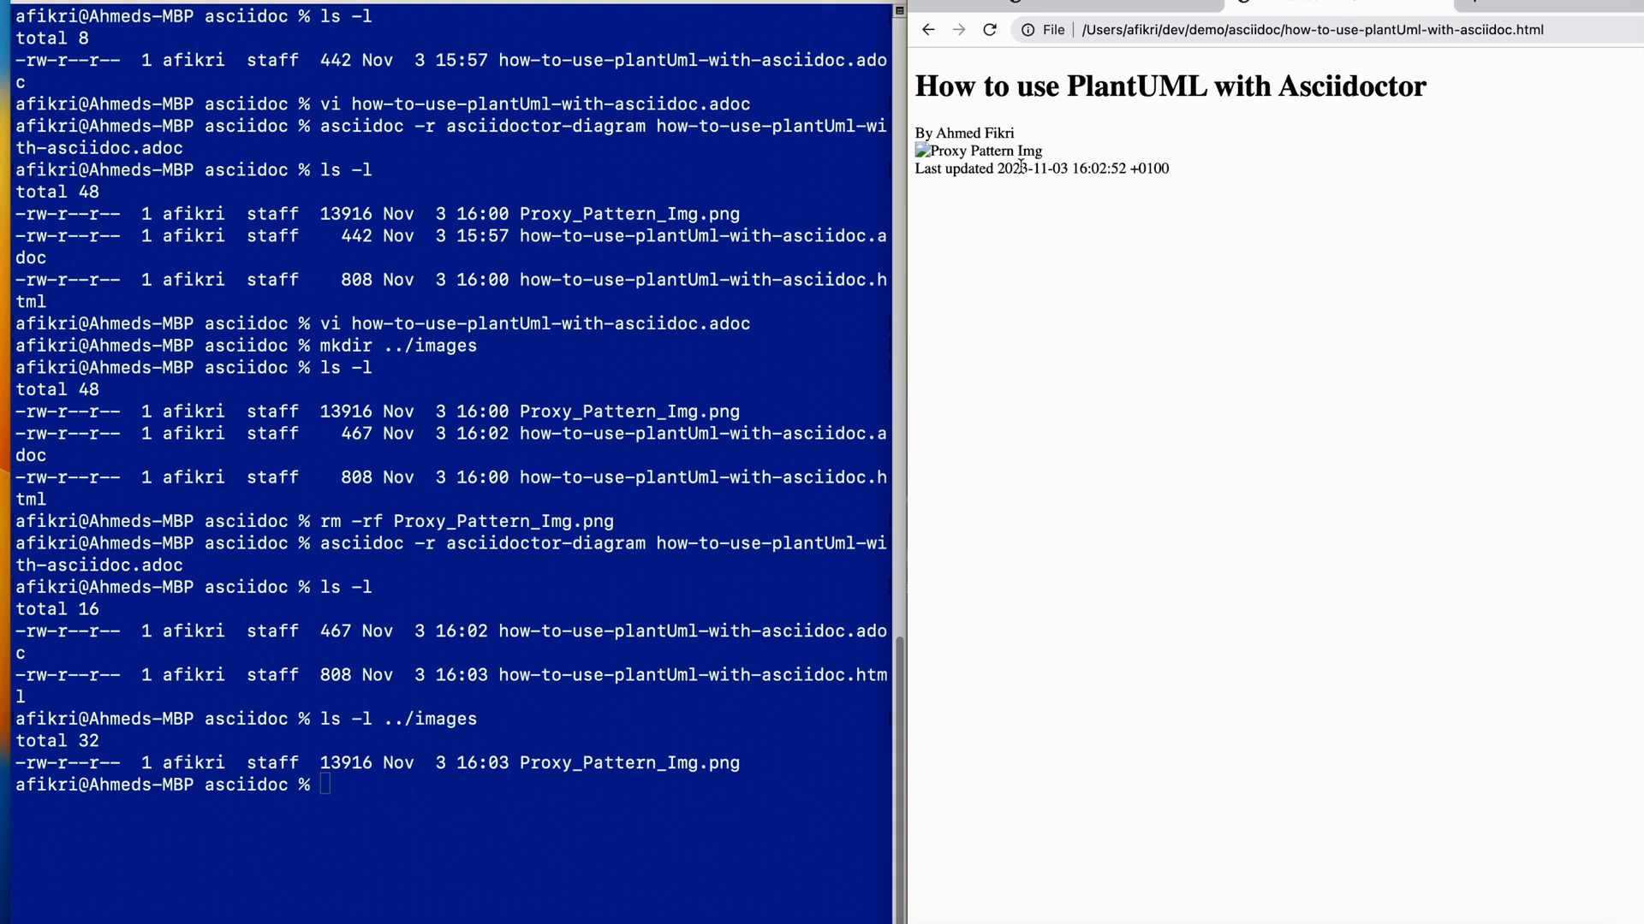
mouse_move(1010, 277)
type("vi how-to-use-plantUml-with-asciidoc.adoc")
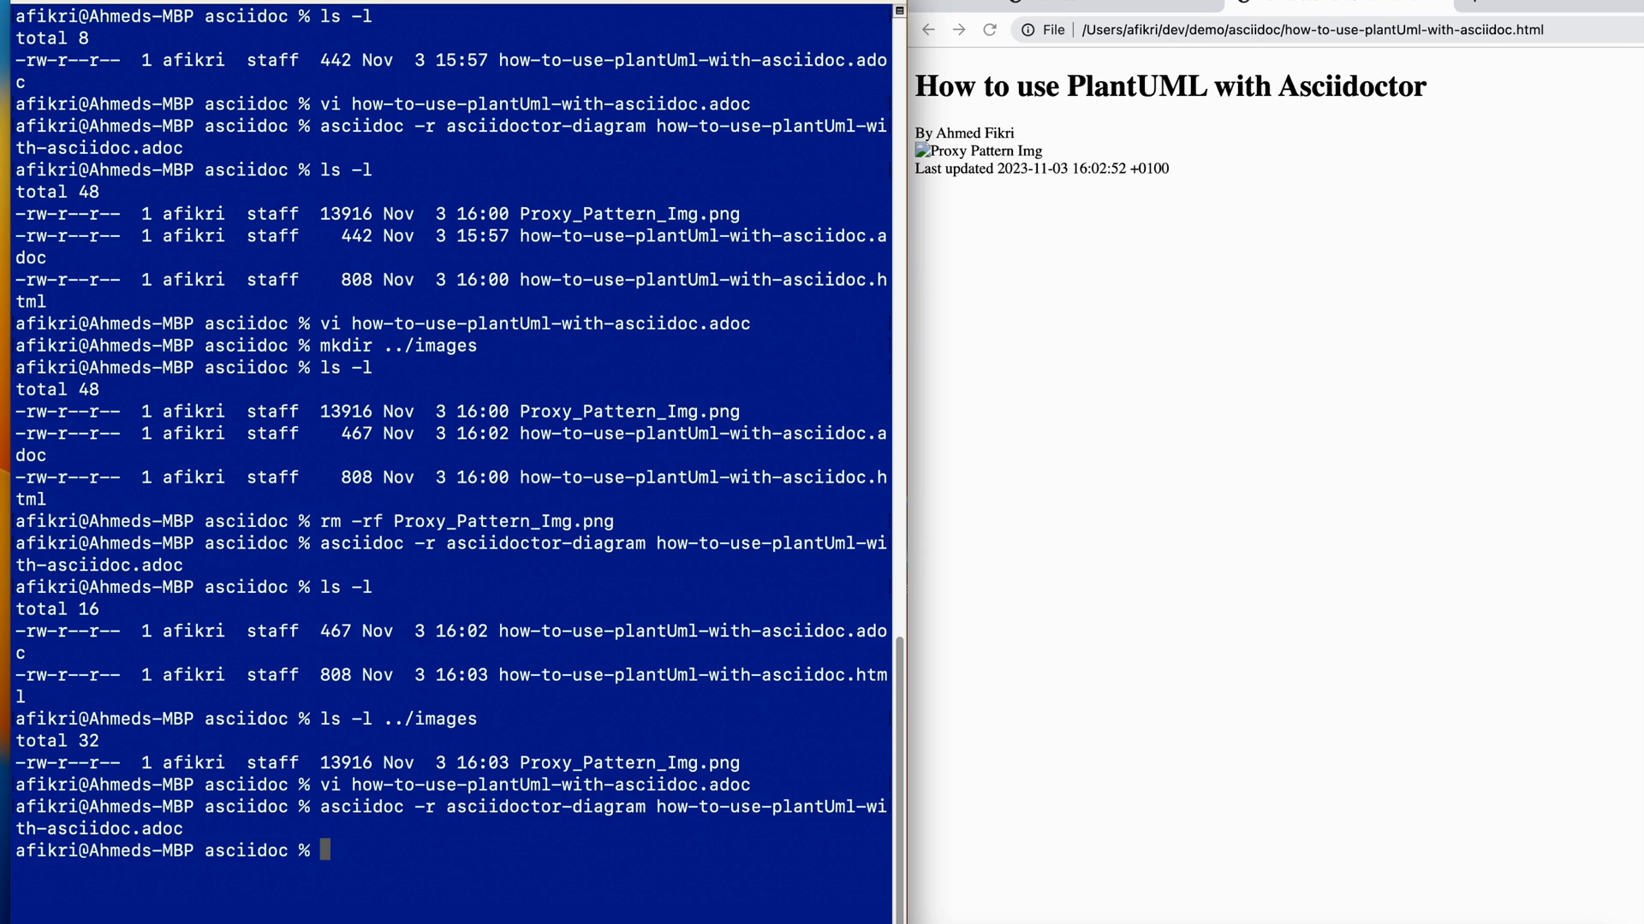
Reload Chrome after reconversion so the Proxy pattern class diagram displays again
left_click(990, 29)
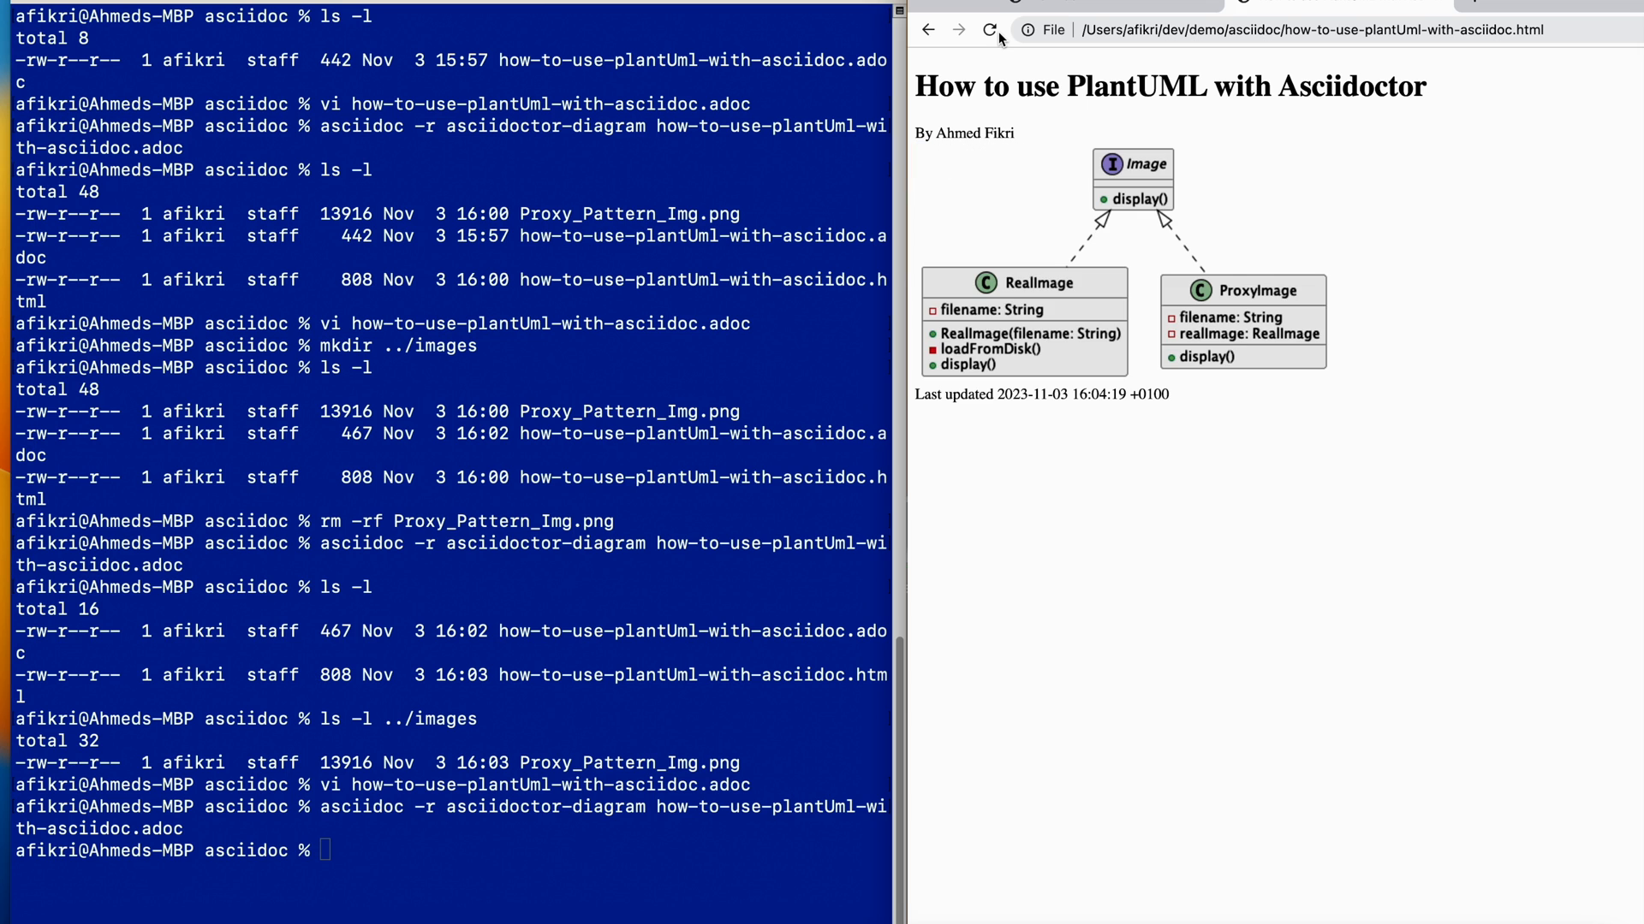